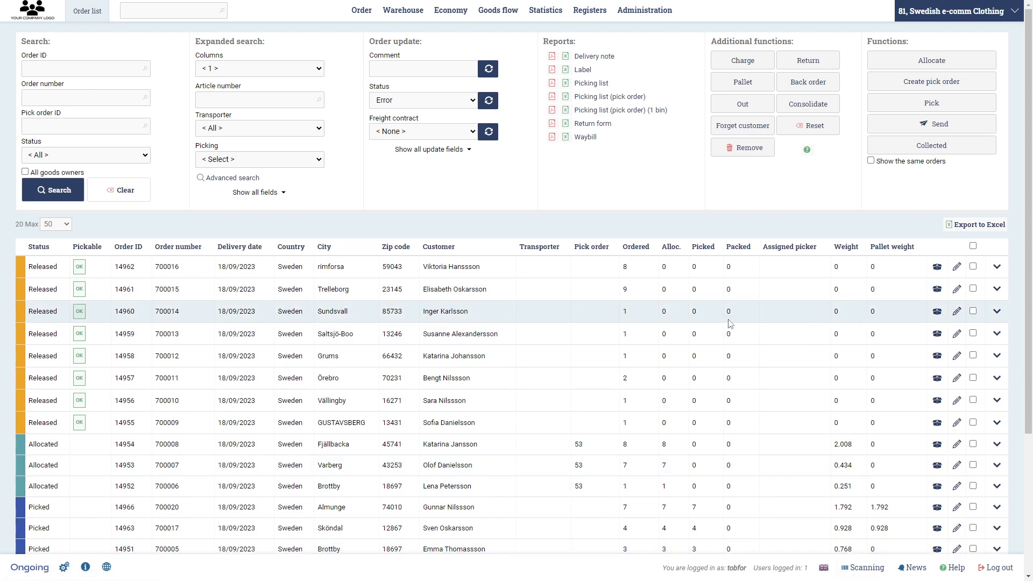
mouse_move(686, 158)
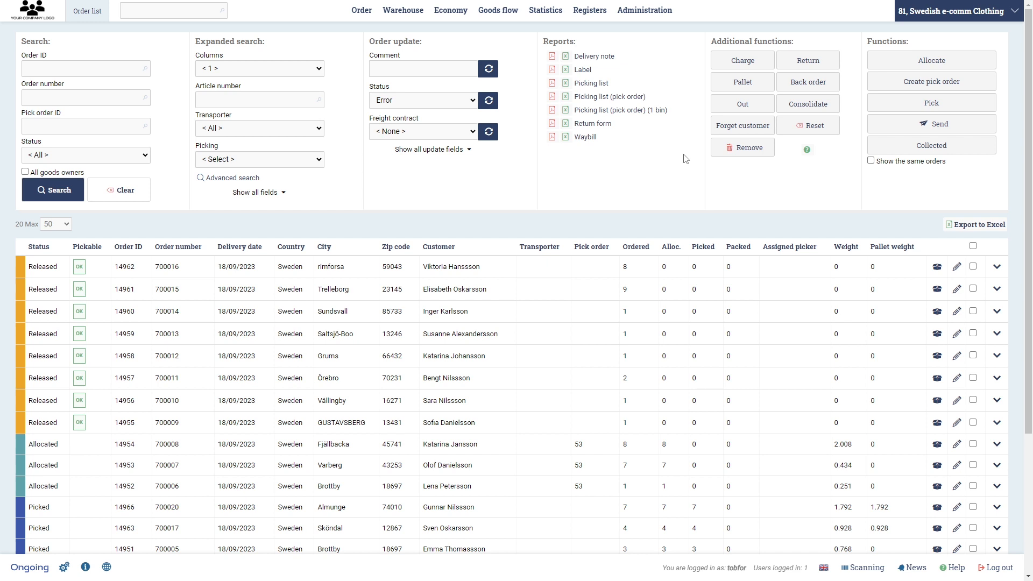
mouse_move(651, 195)
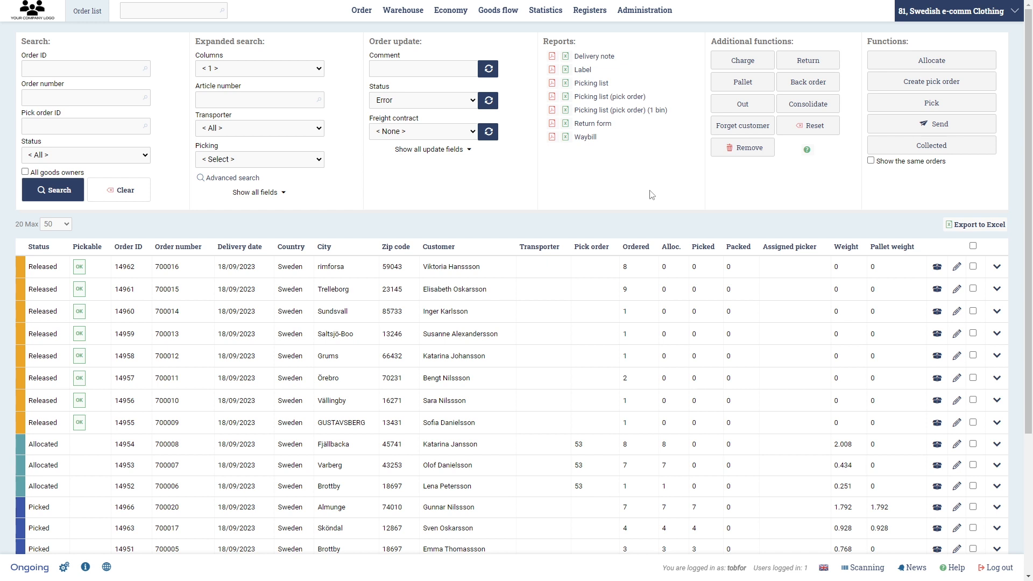
mouse_move(648, 183)
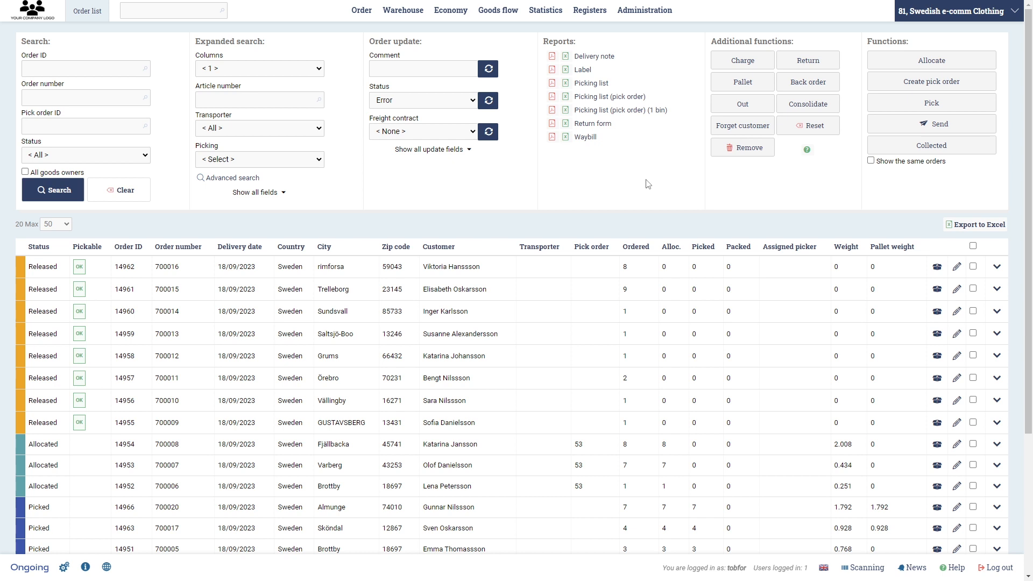
mouse_move(405, 179)
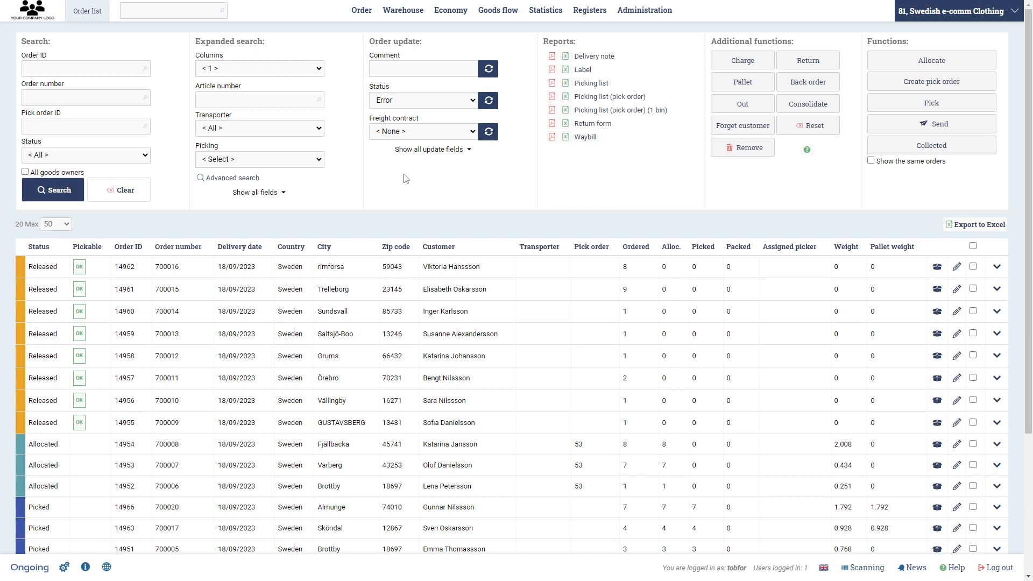
mouse_move(997, 288)
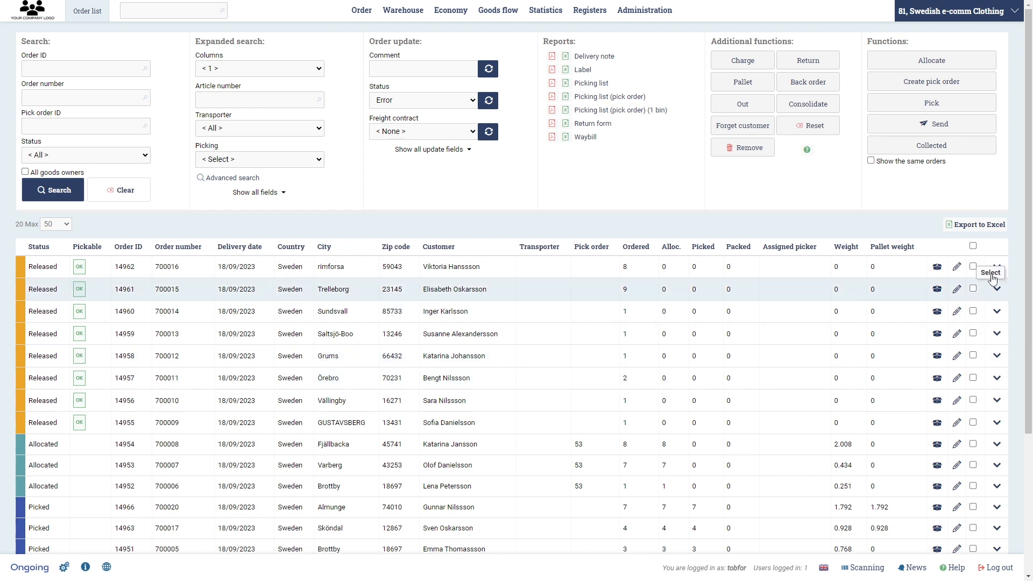
Review order 14962's lines and the statuses an order can be set to.
left_click(974, 267)
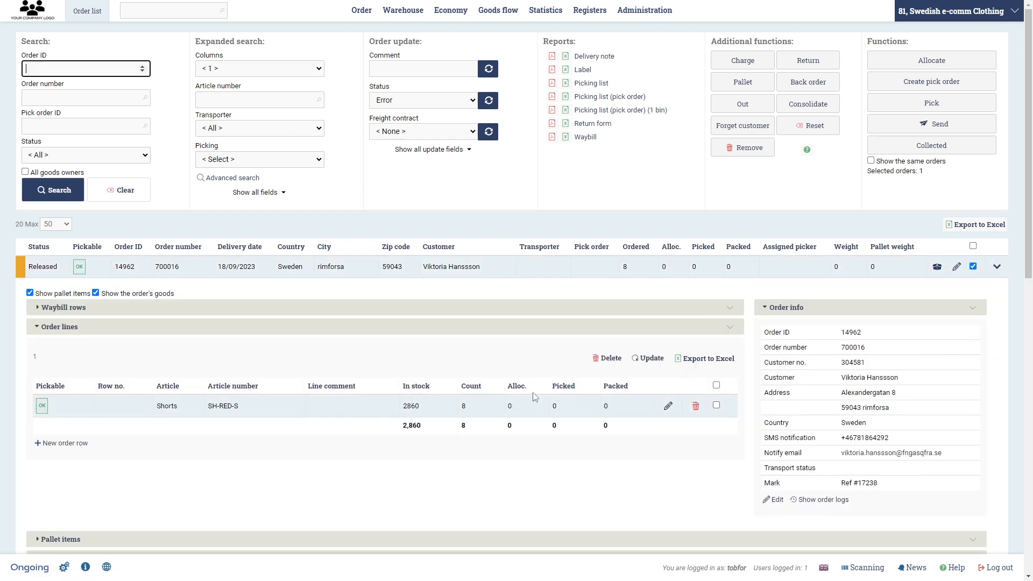
left_click(997, 266)
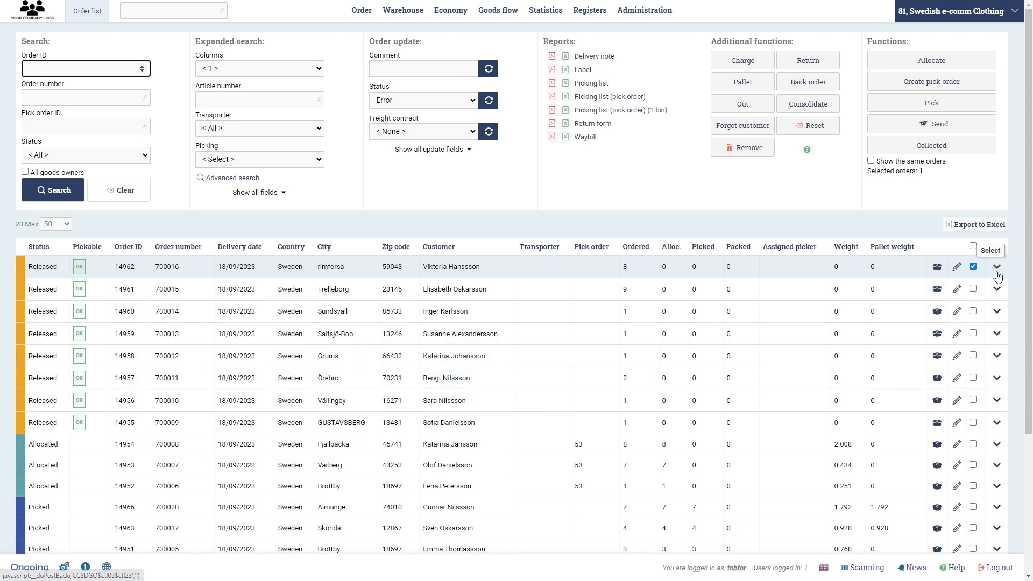
left_click(973, 288)
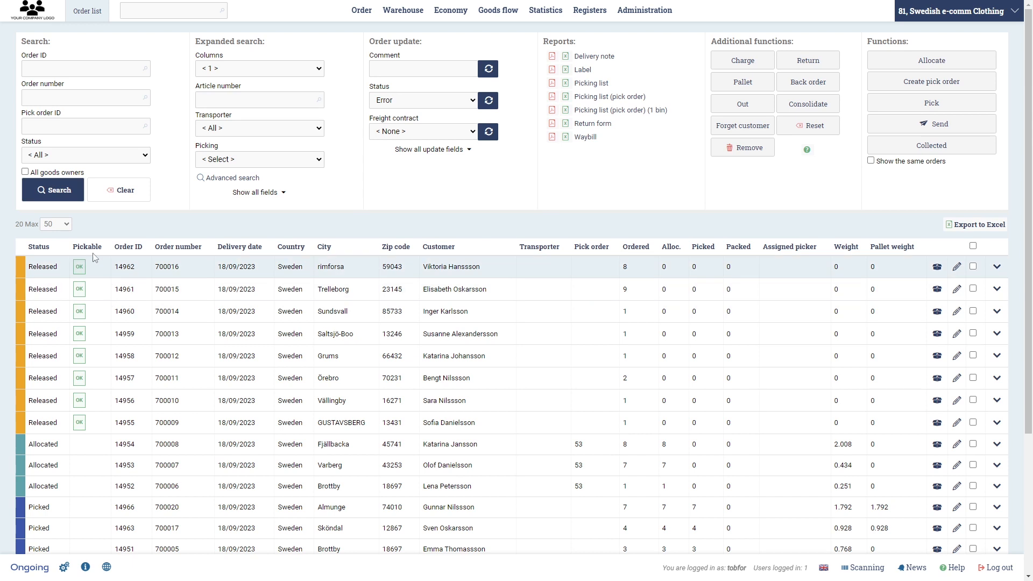
mouse_move(79, 288)
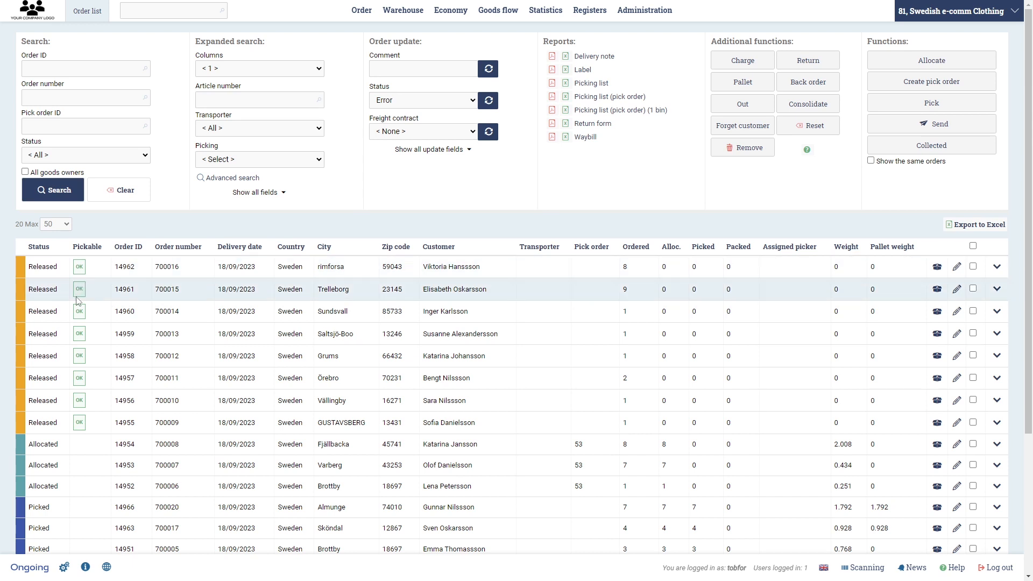
mouse_move(78, 266)
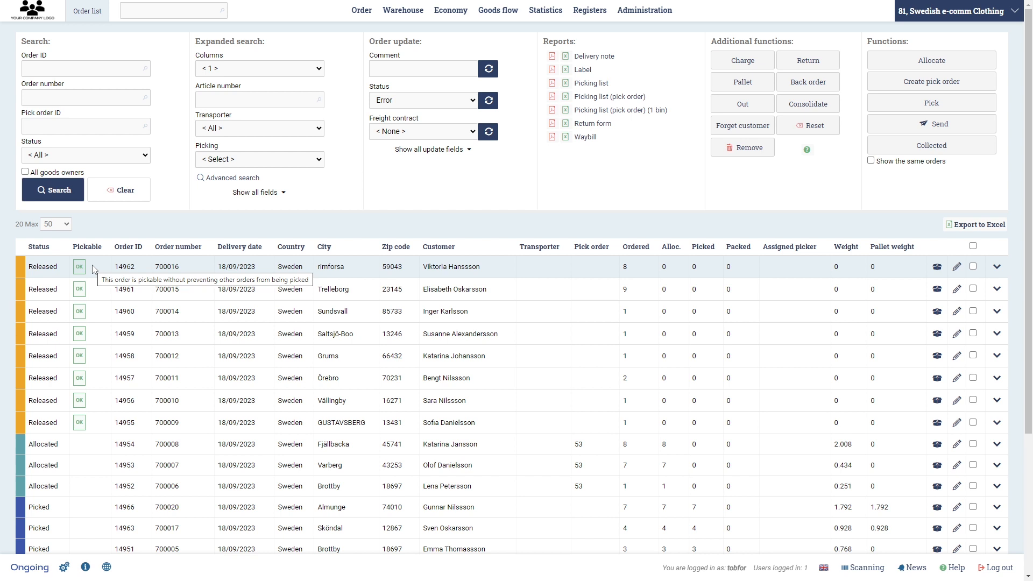
mouse_move(107, 293)
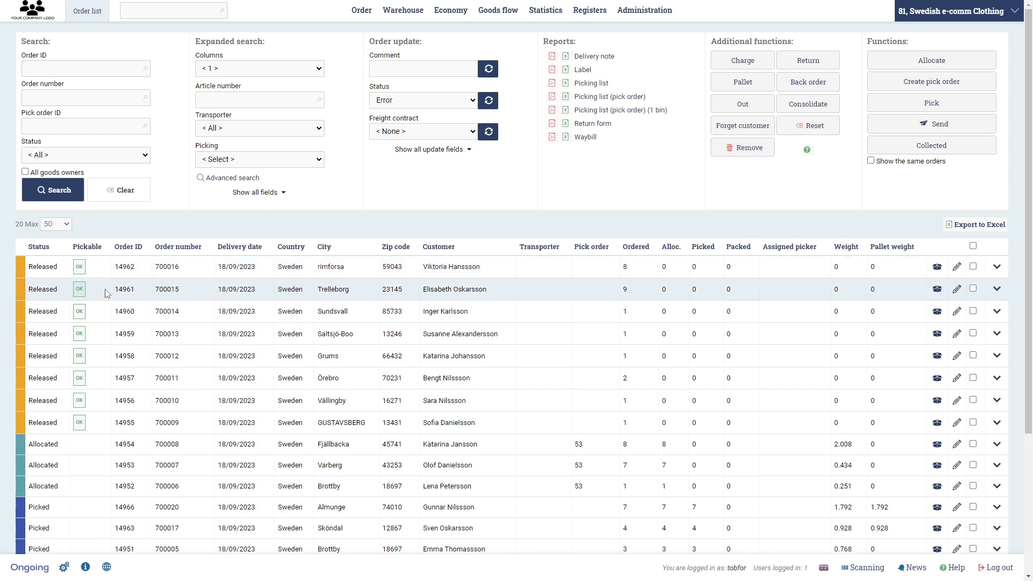
mouse_move(79, 288)
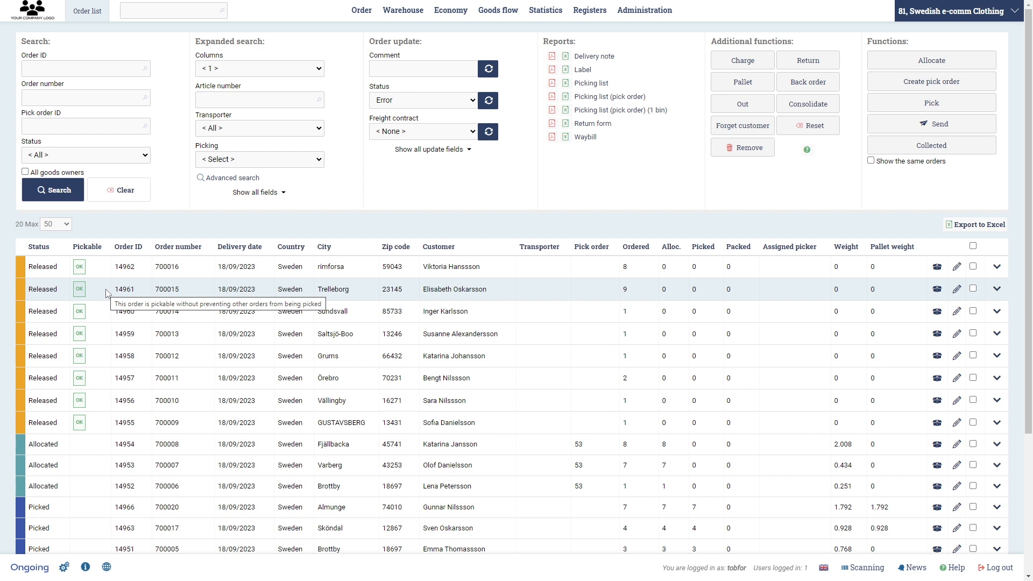
mouse_move(355, 260)
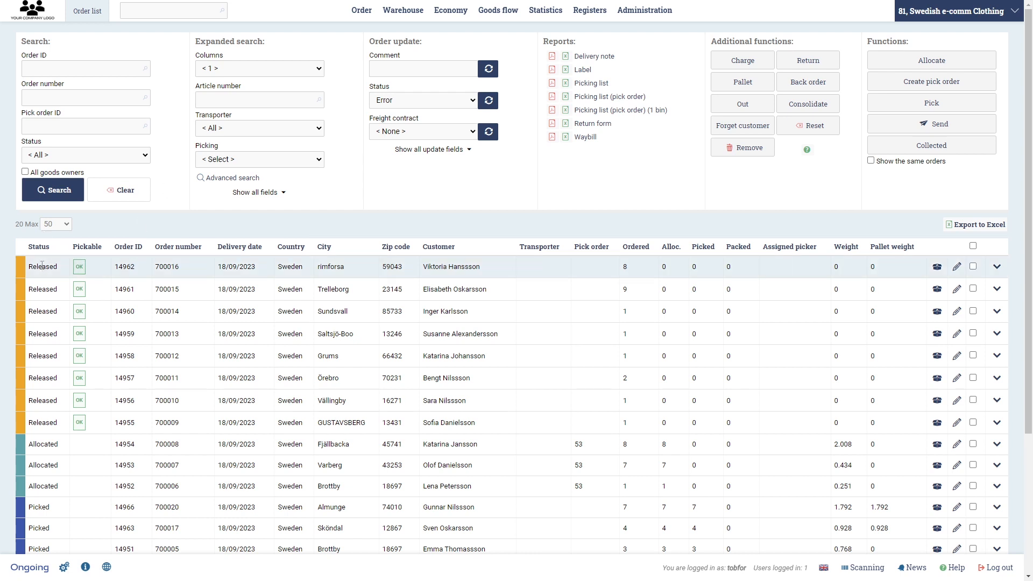
left_click(423, 100)
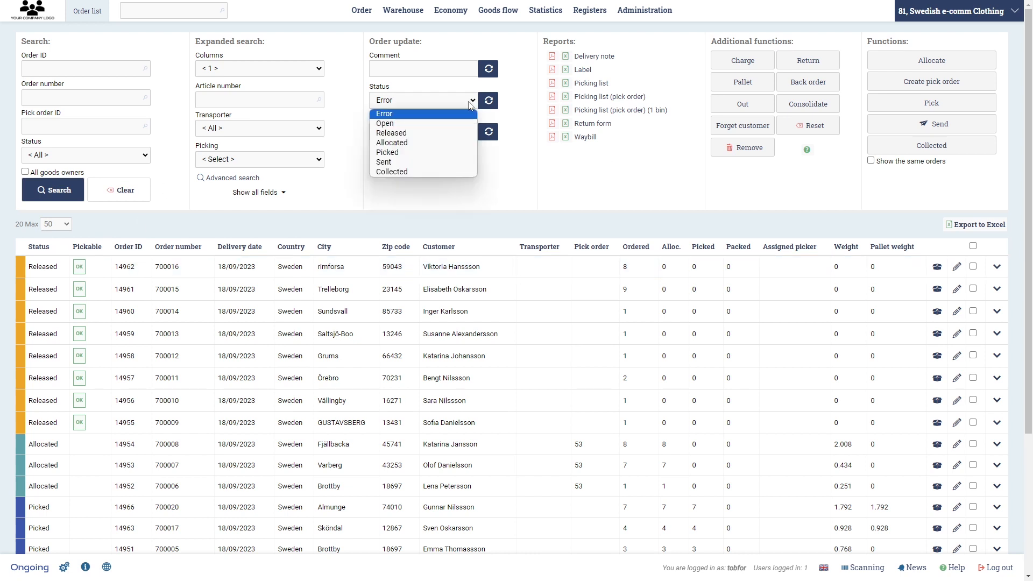
mouse_move(443, 110)
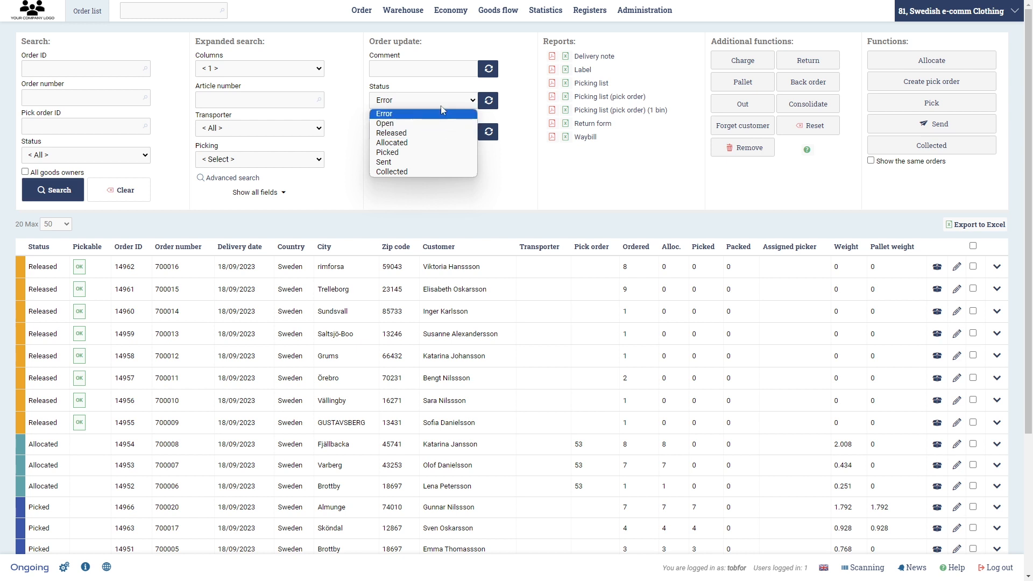
mouse_move(438, 143)
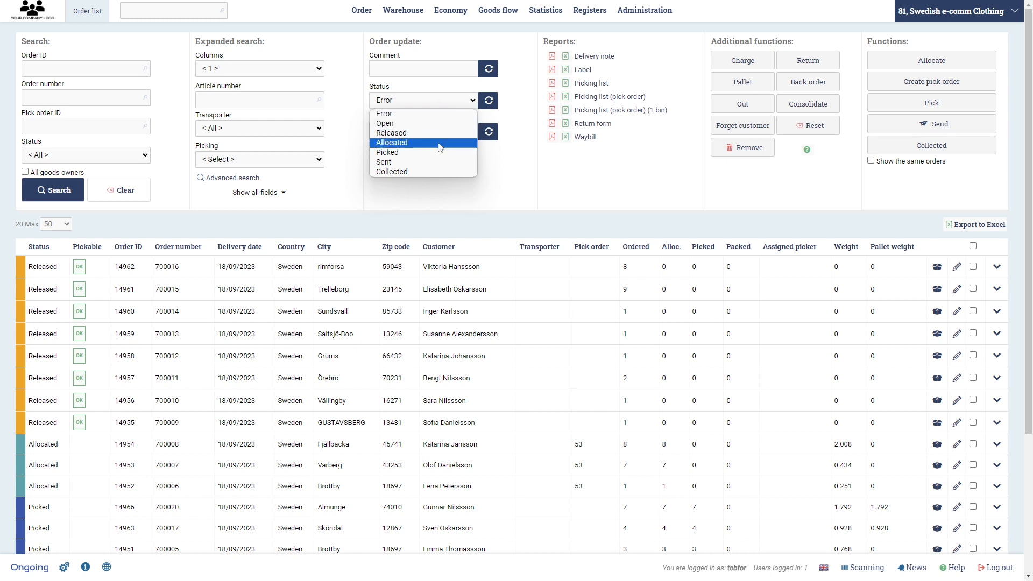
mouse_move(437, 145)
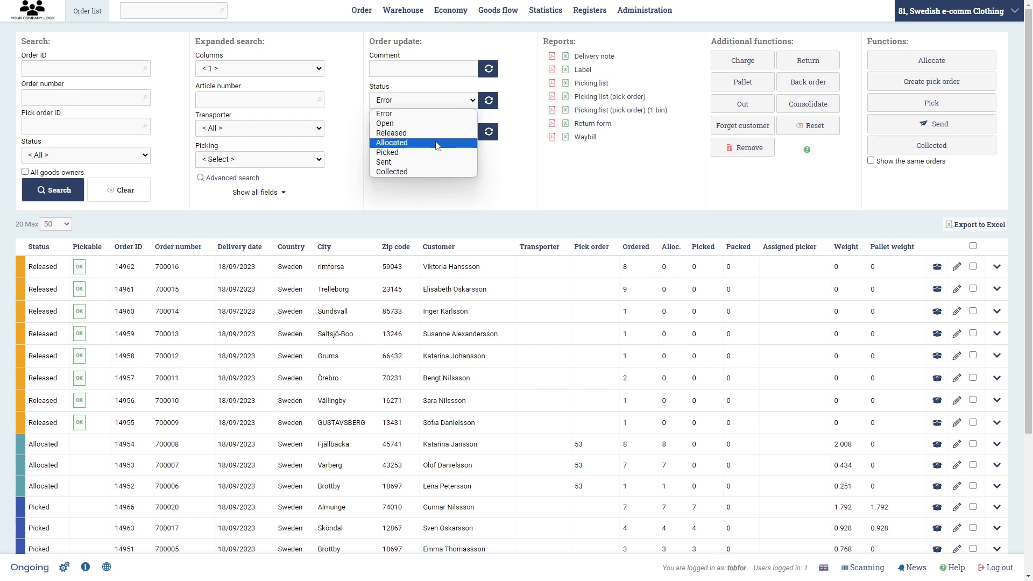
mouse_move(423, 134)
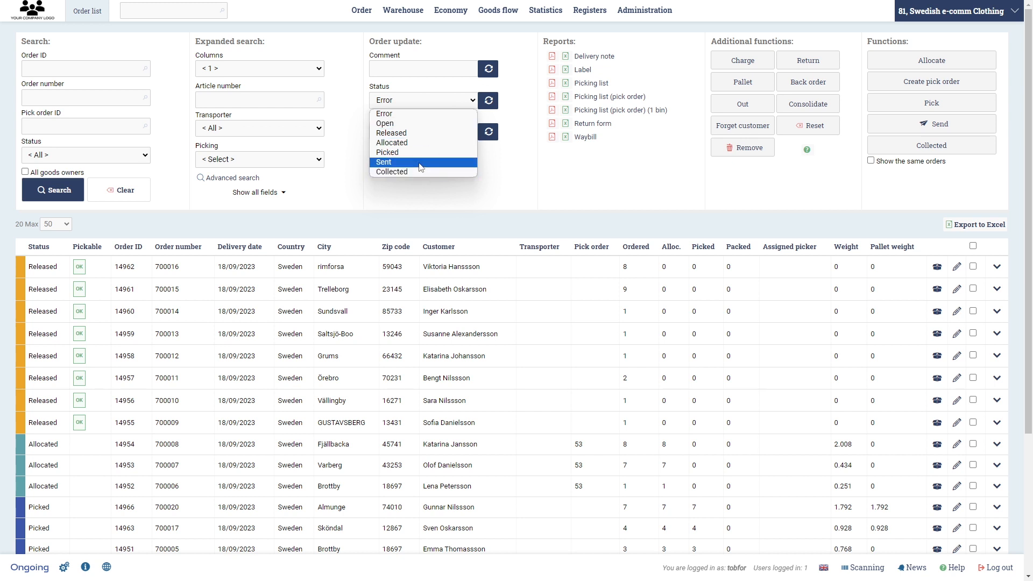
mouse_move(392, 172)
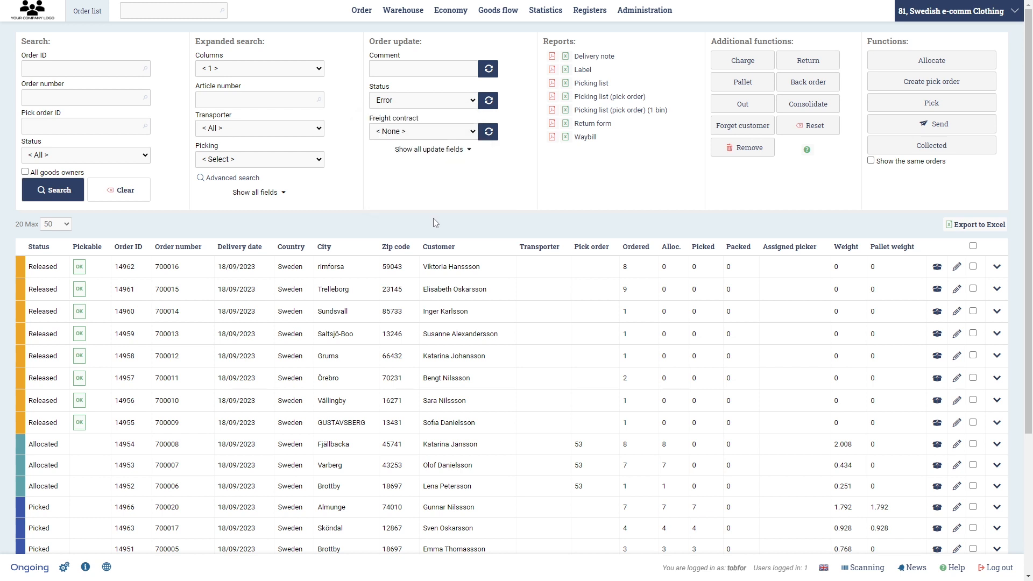
mouse_move(974, 273)
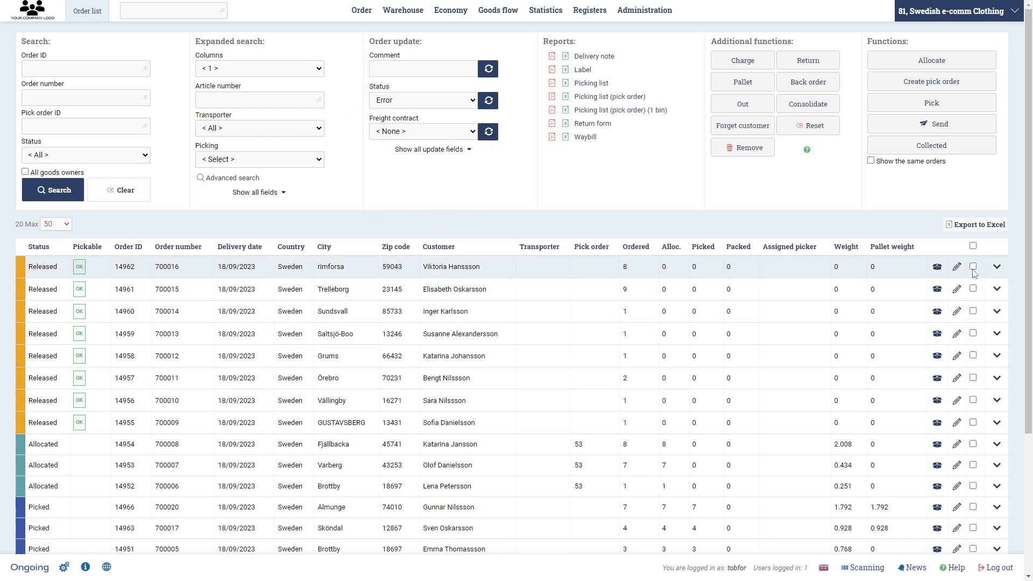
Select order 14962 and allocate it so all 8 units are reserved.
left_click(973, 265)
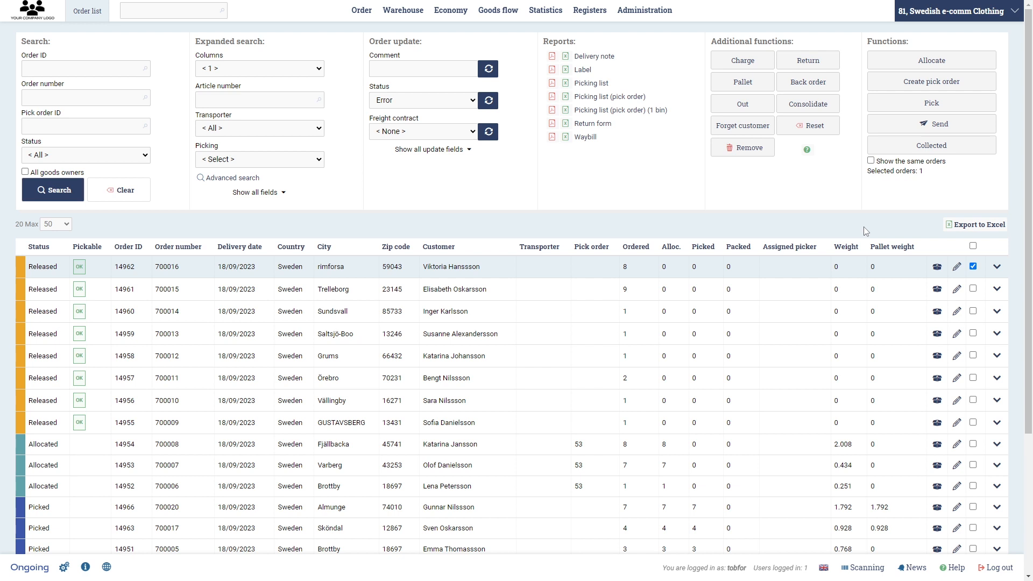
mouse_move(931, 61)
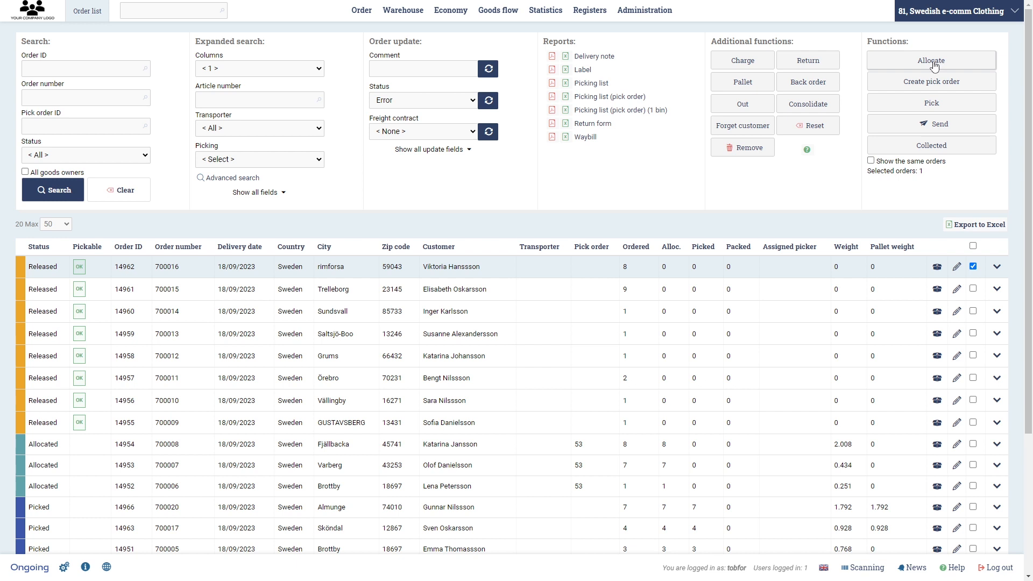
mouse_move(959, 277)
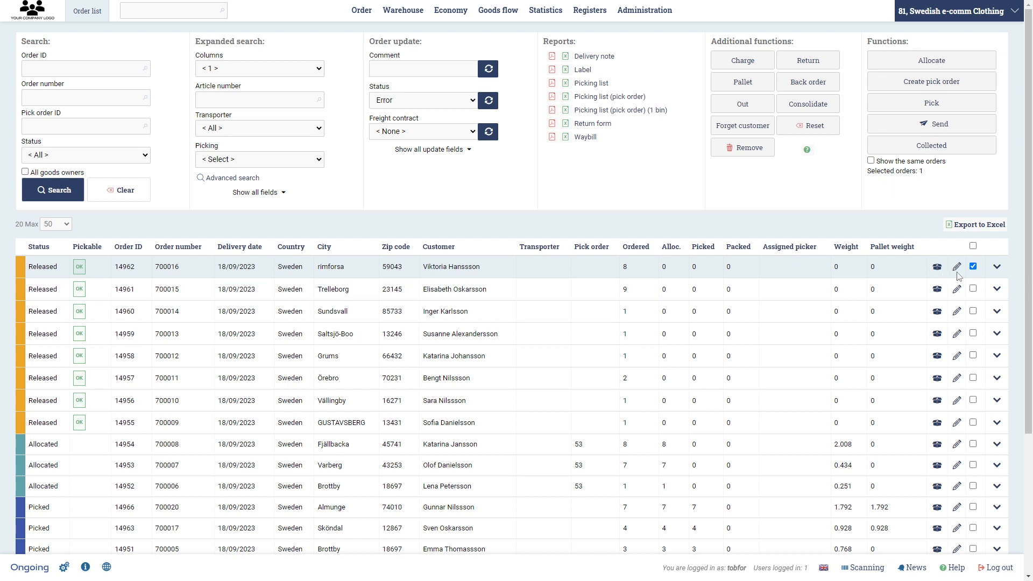
left_click(997, 265)
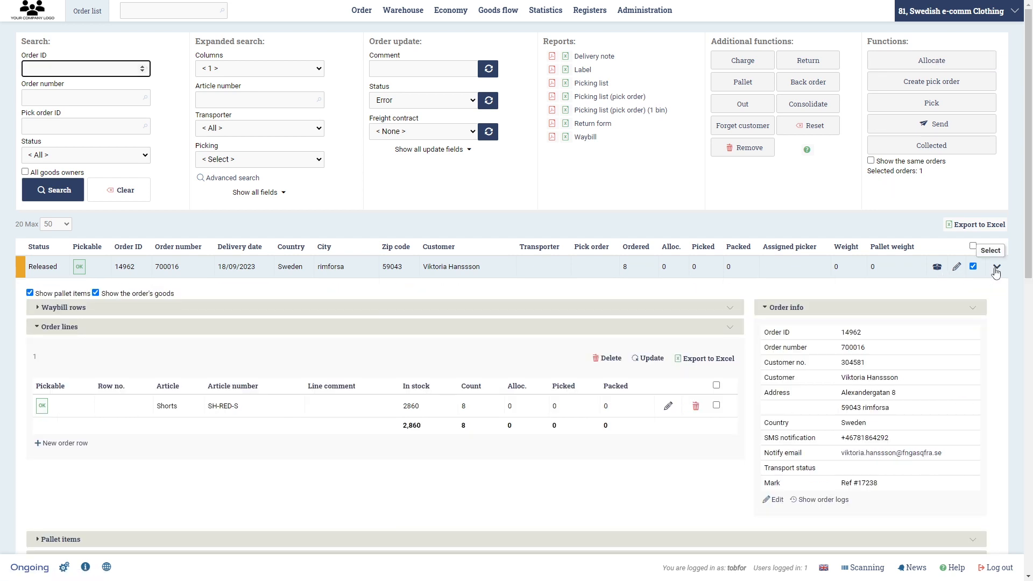
scroll("down", 3)
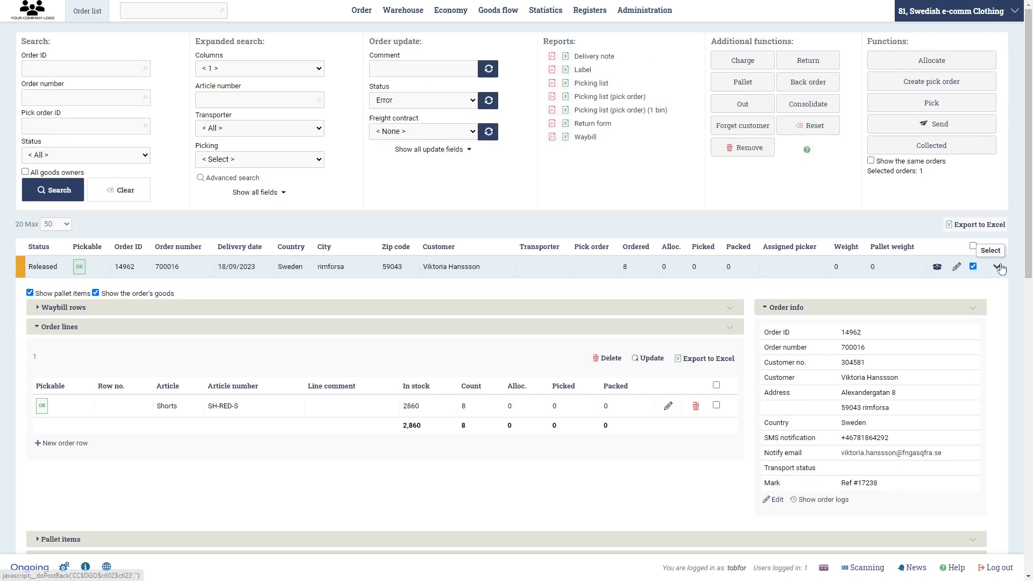
left_click(930, 60)
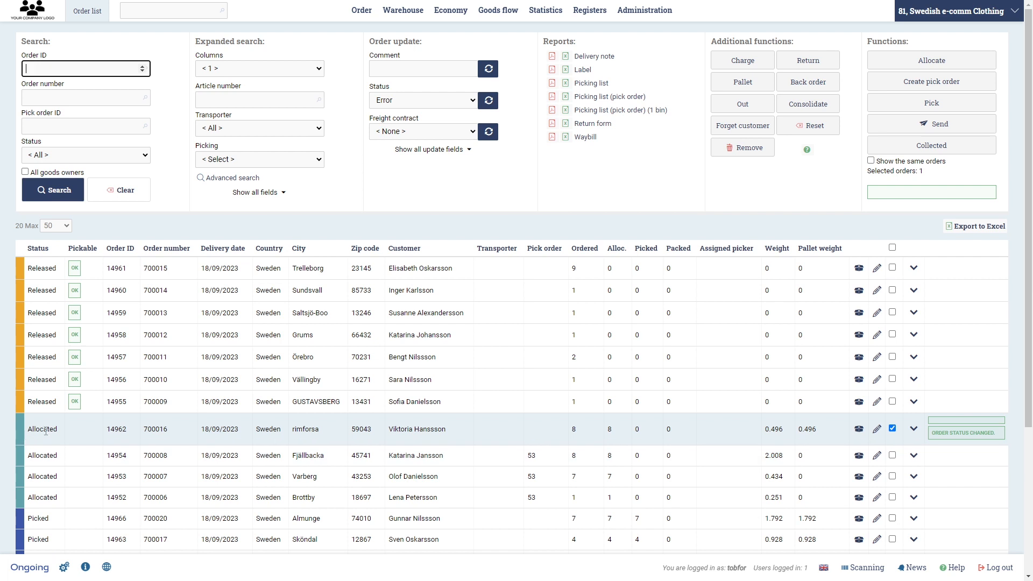
mouse_move(557, 277)
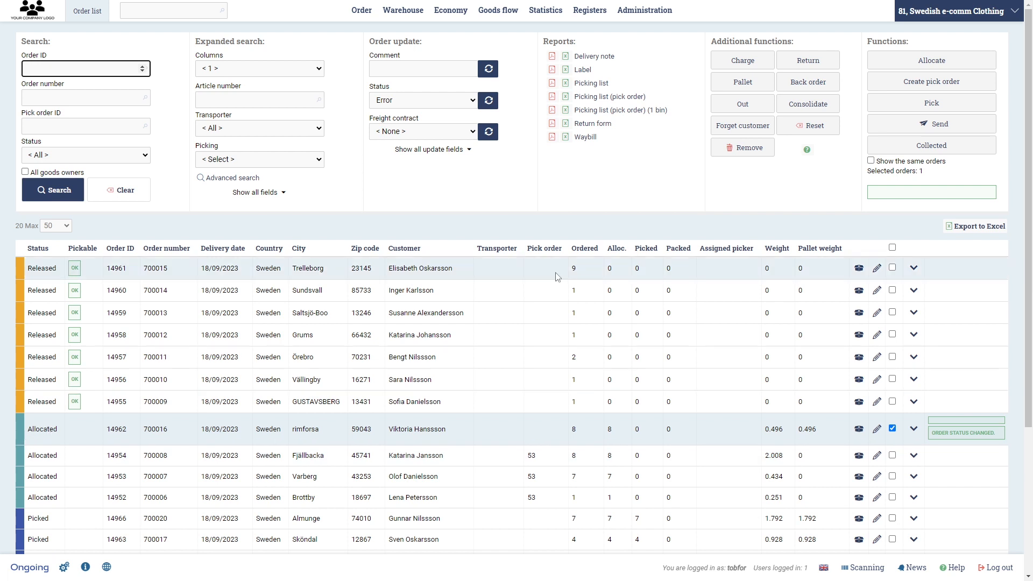
mouse_move(581, 245)
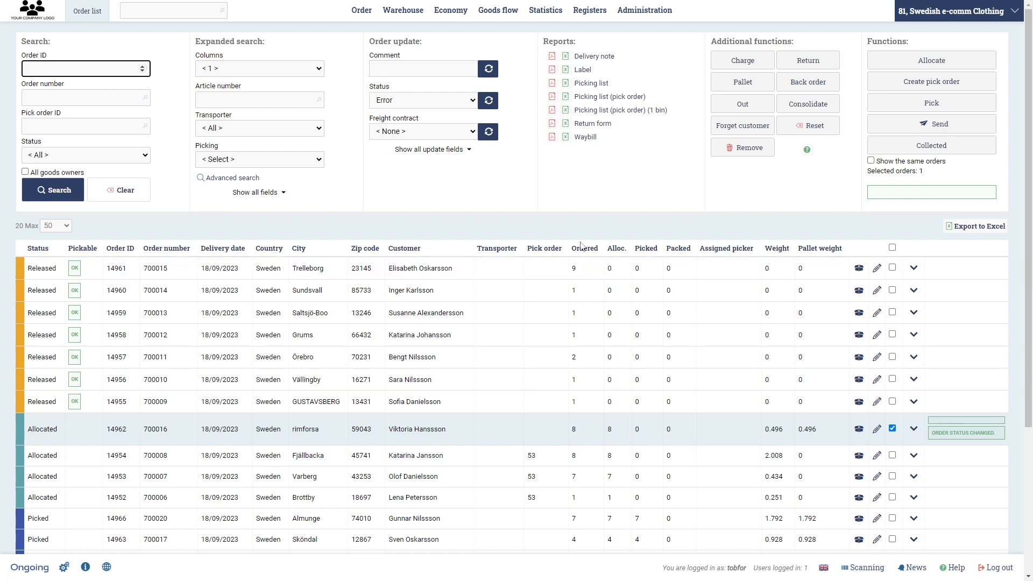
mouse_move(63, 390)
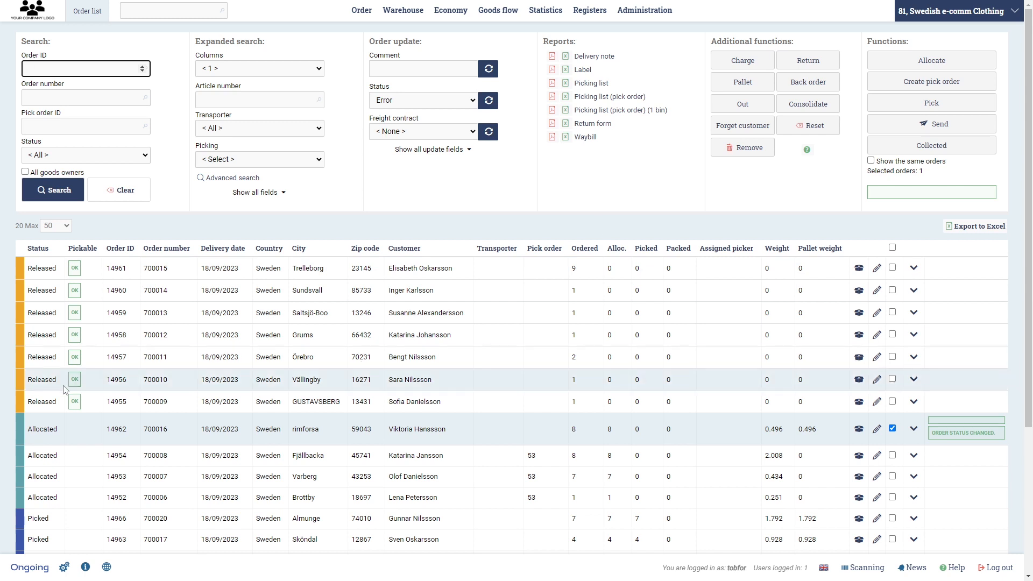
mouse_move(801, 200)
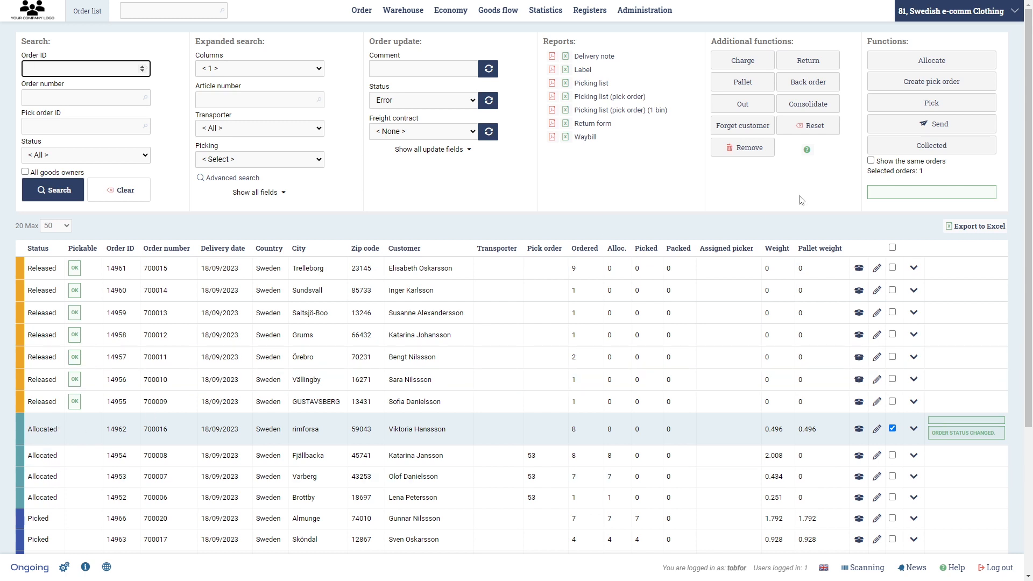
mouse_move(805, 209)
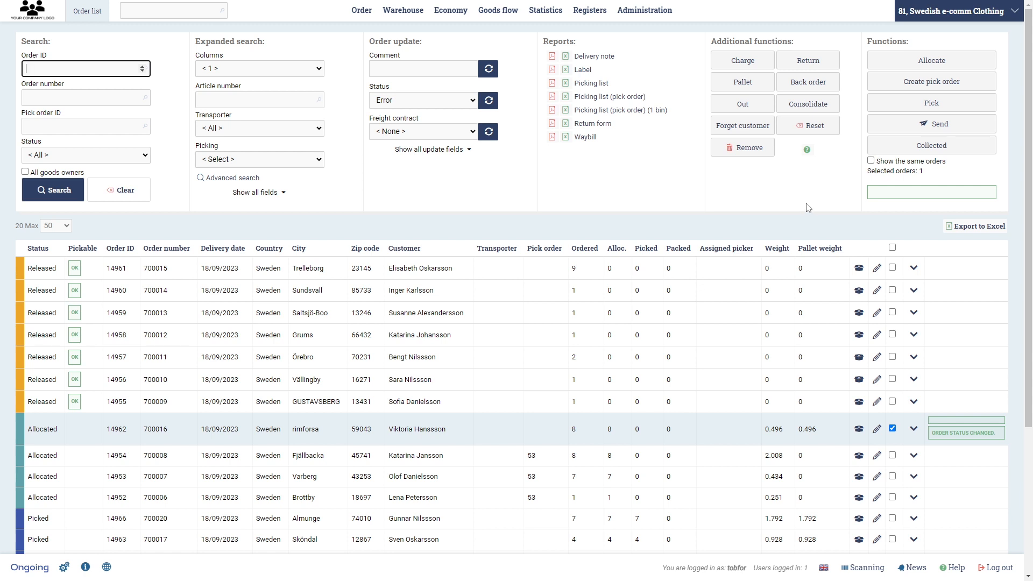
mouse_move(930, 107)
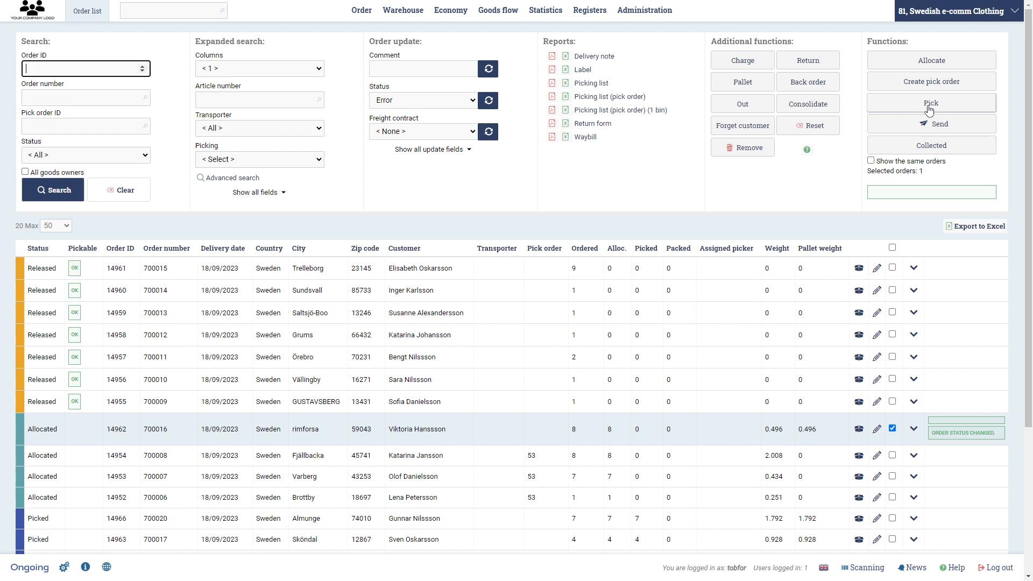
Pick order 14962 and check its pick list shows 8 SH-RED-S at HA-04-01.
left_click(930, 103)
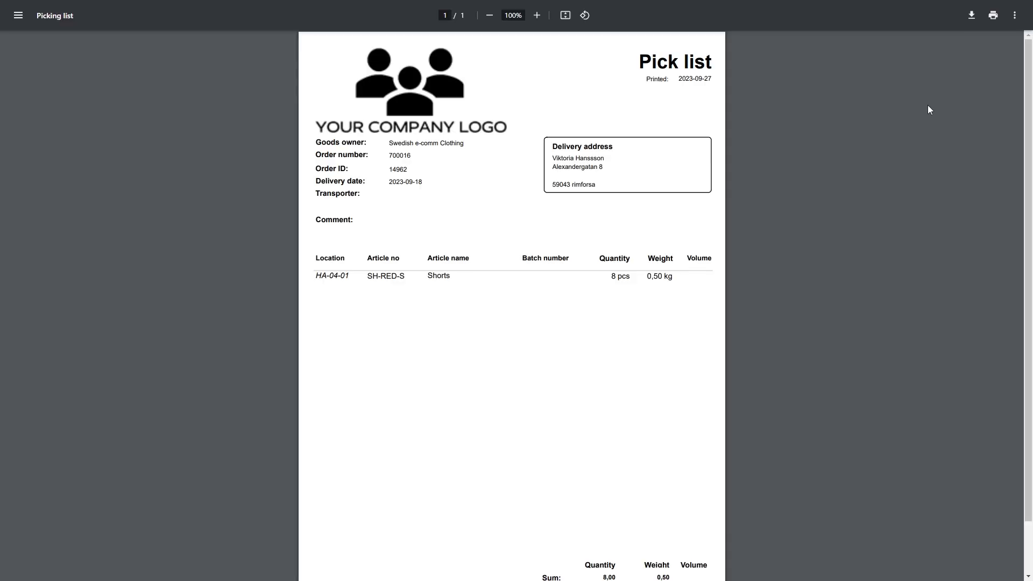
mouse_move(318, 280)
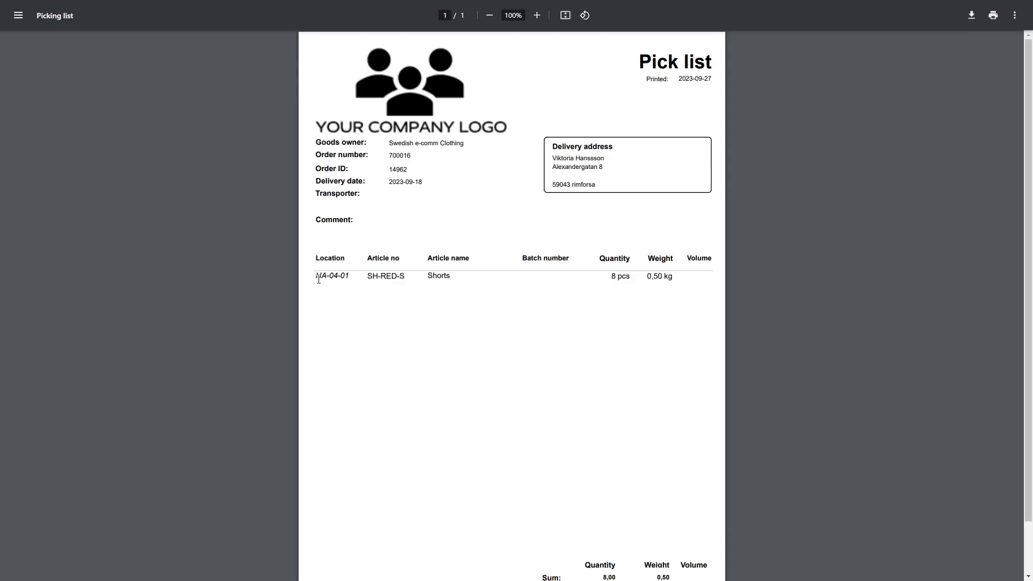
double_click(333, 276)
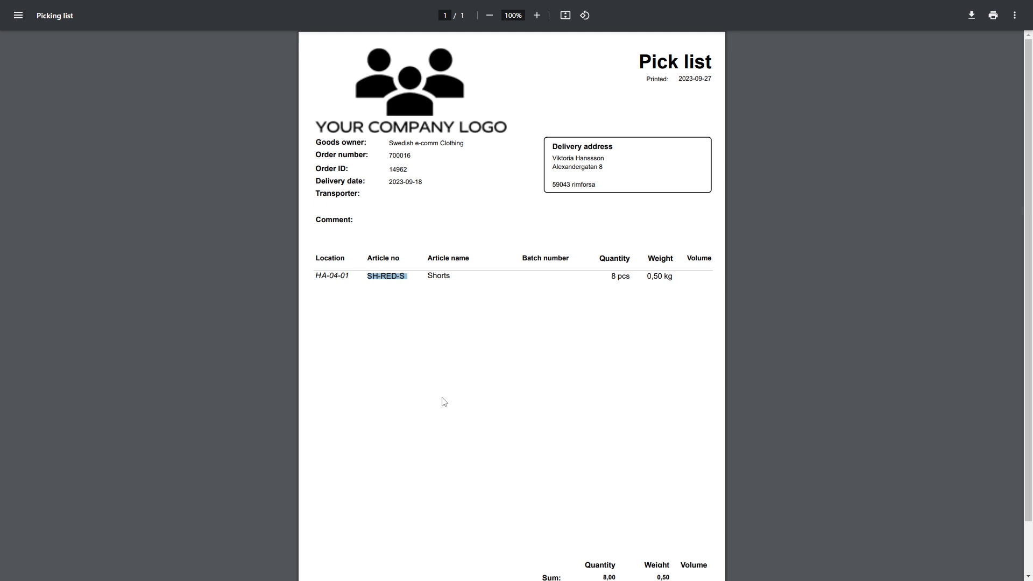
mouse_move(630, 293)
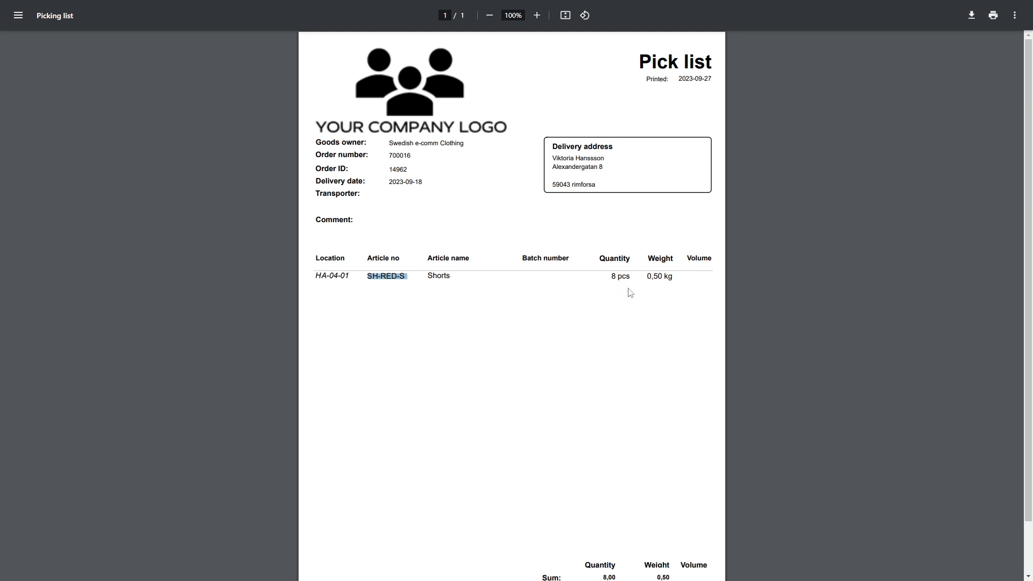
mouse_move(633, 280)
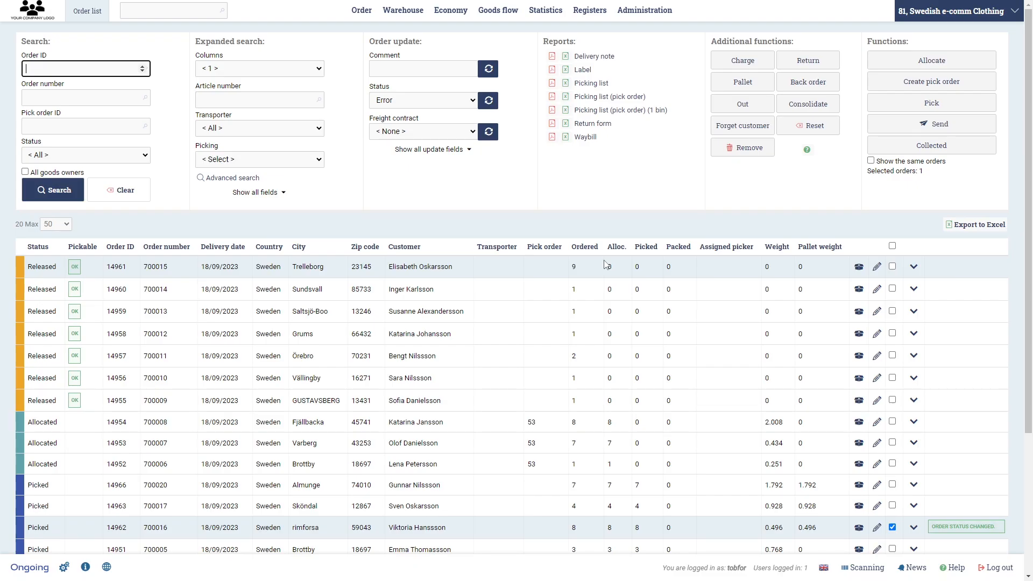
Deselect order 14962 and review order 14961's lines: 3 Shorts and 6 T-shirts.
left_click(892, 527)
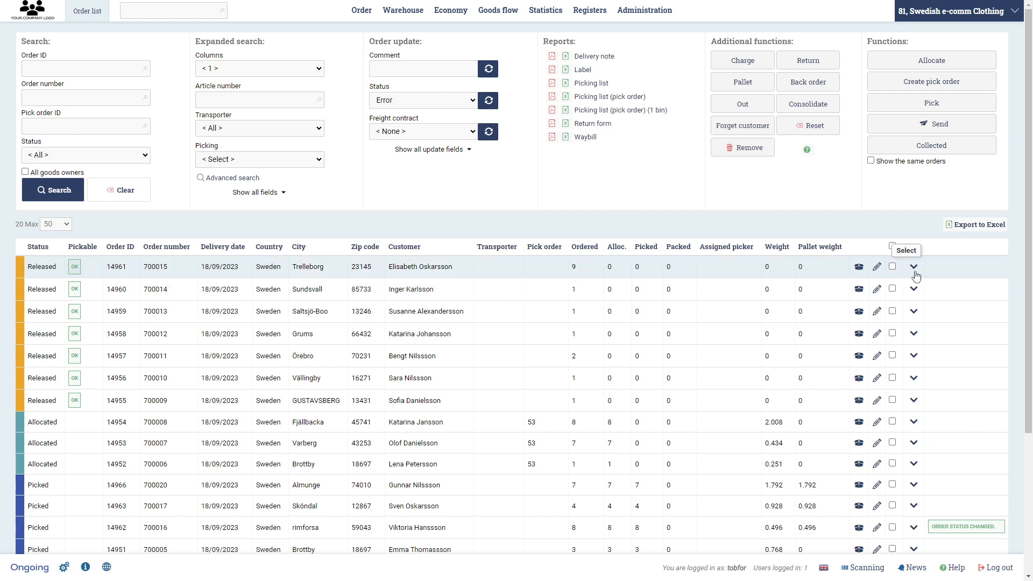
left_click(914, 266)
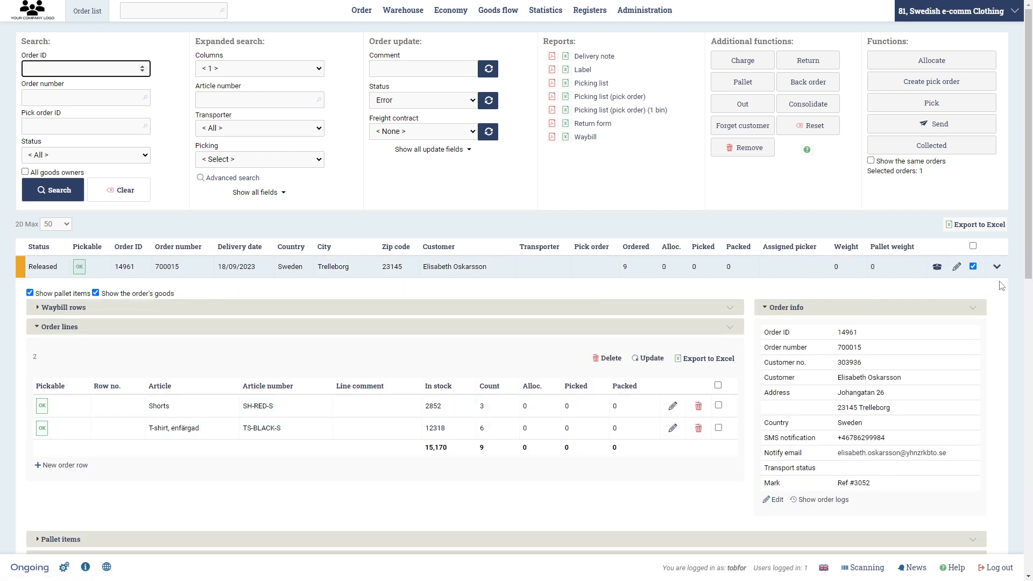
left_click(997, 266)
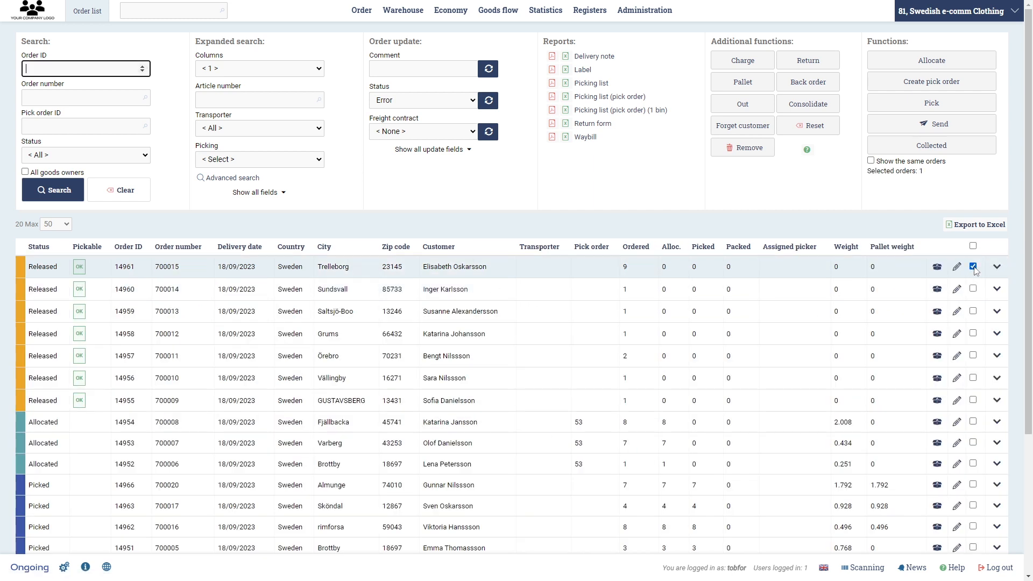
mouse_move(742, 103)
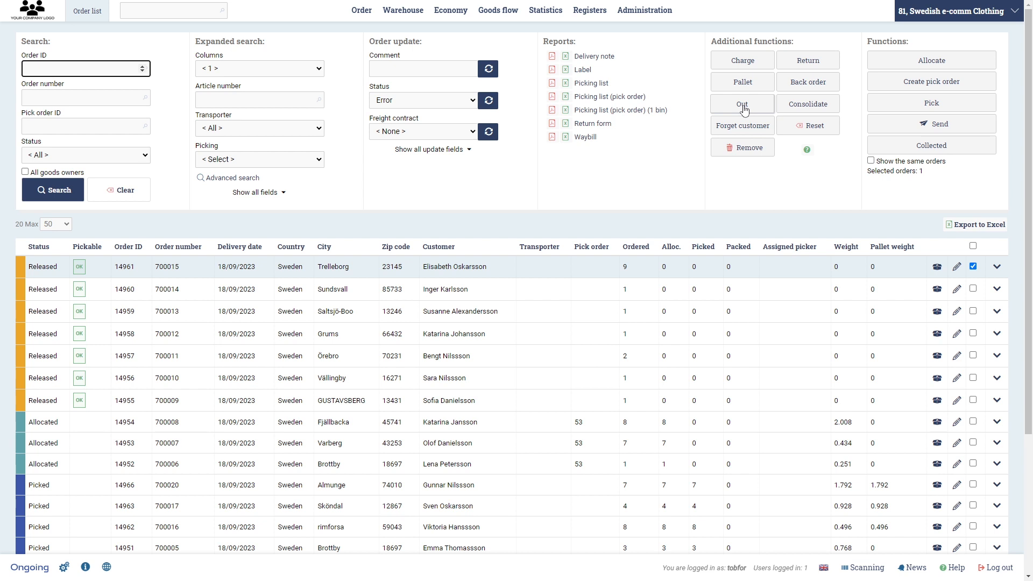
Manually pick 1 Shorts from HA-04-01 and 2 from HA-16-04 for order 14961.
left_click(742, 103)
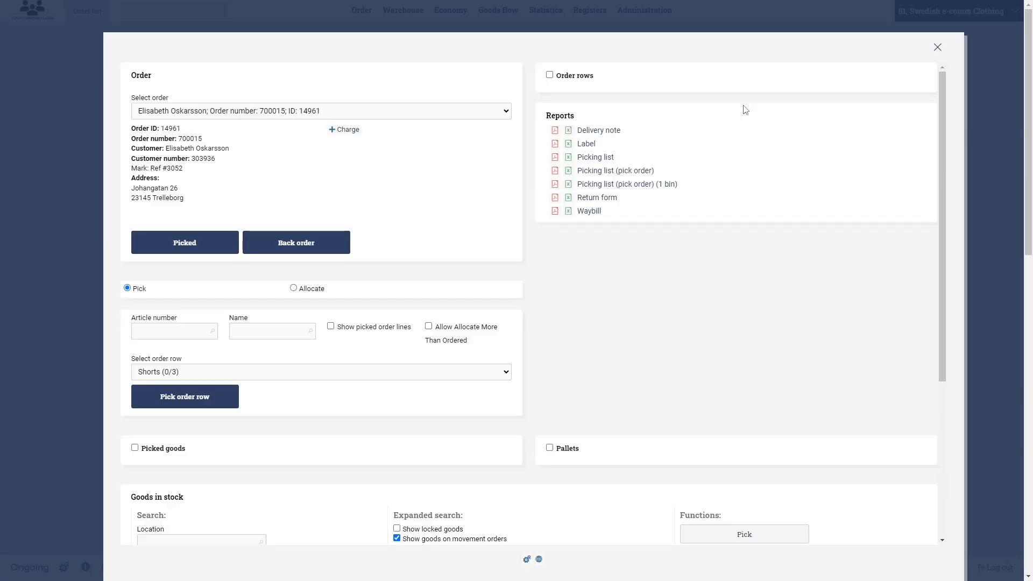
mouse_move(430, 374)
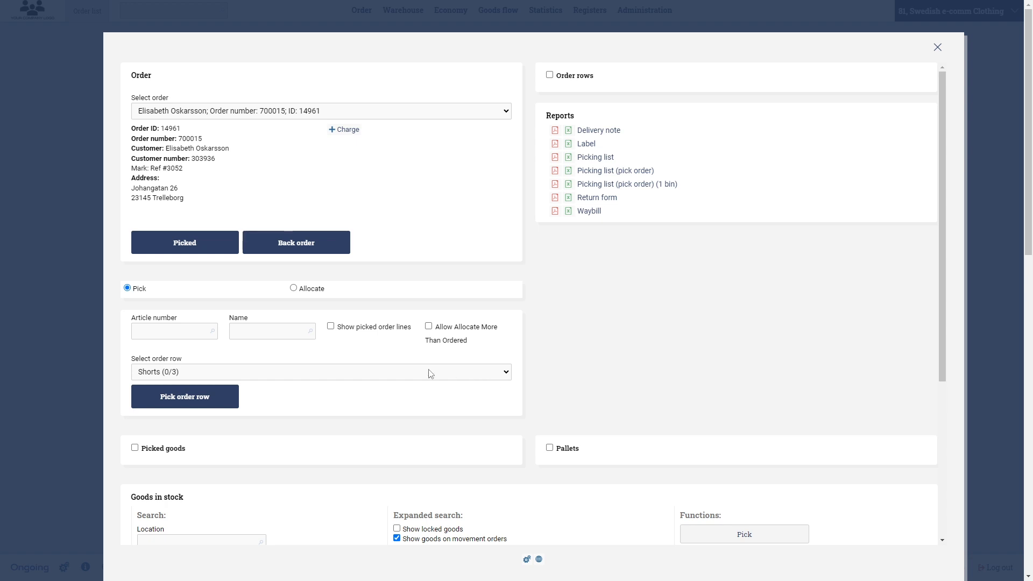
scroll("down", 3)
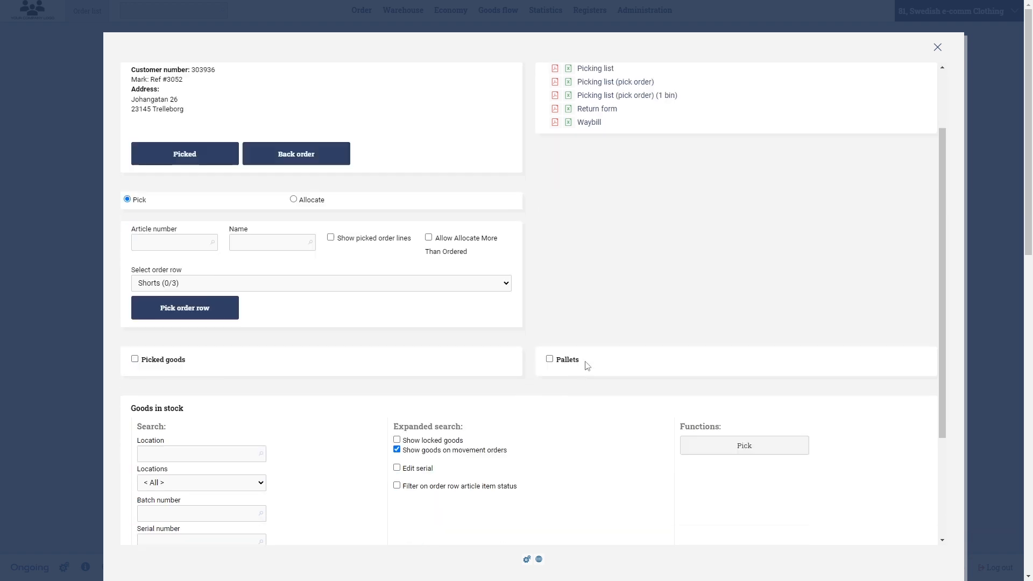
scroll("down", 3)
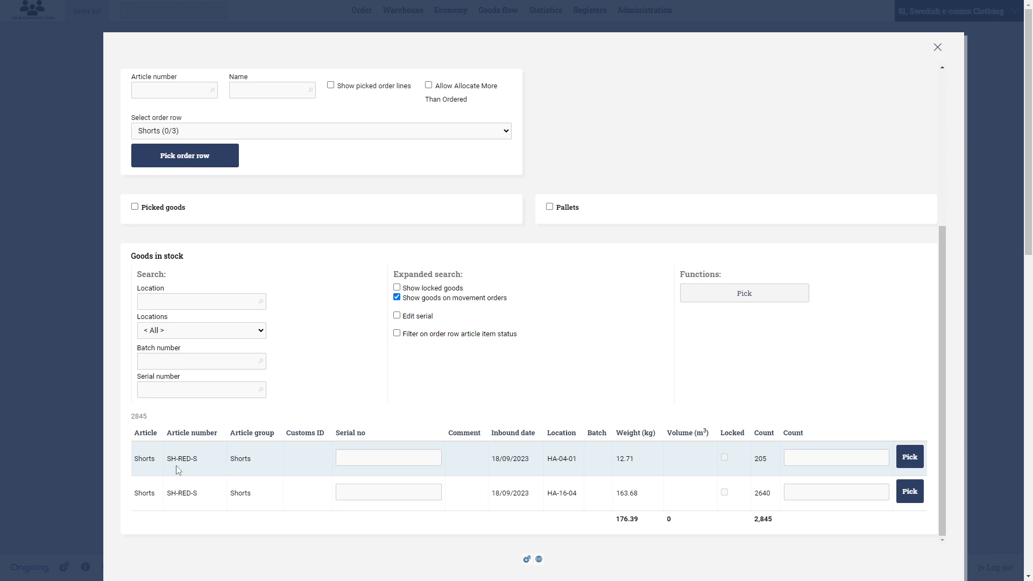
mouse_move(542, 464)
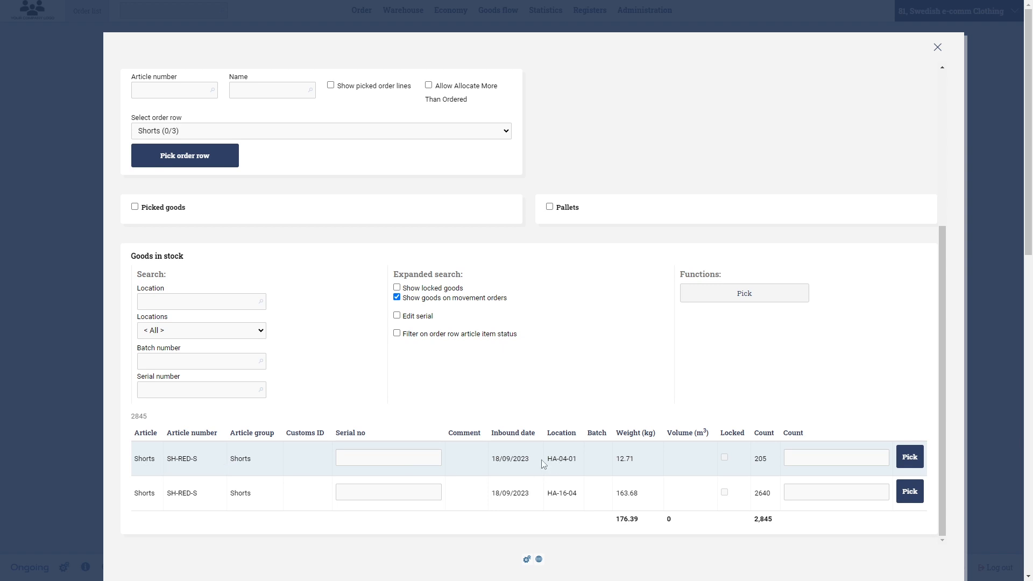
left_click(835, 458)
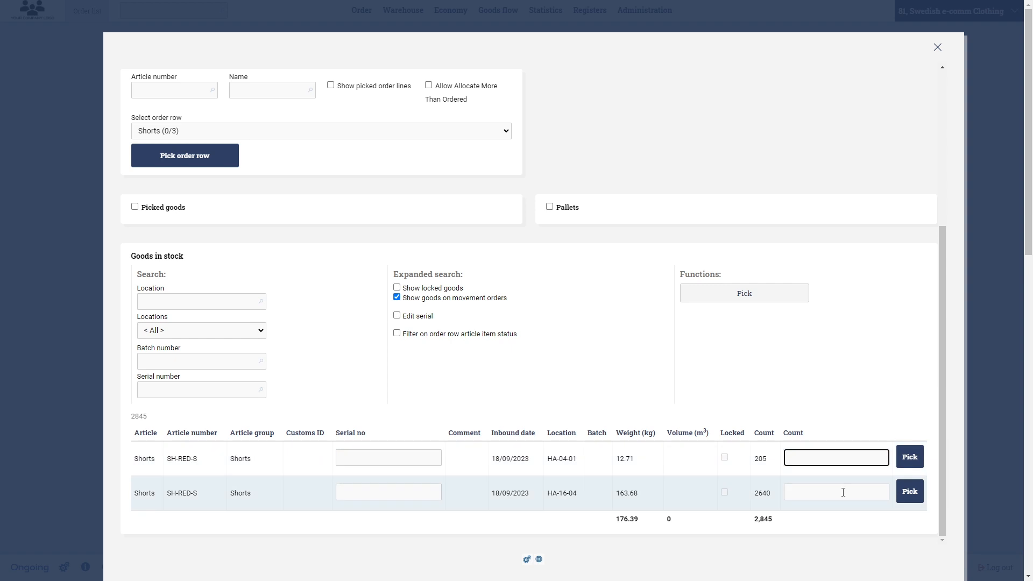
type("1")
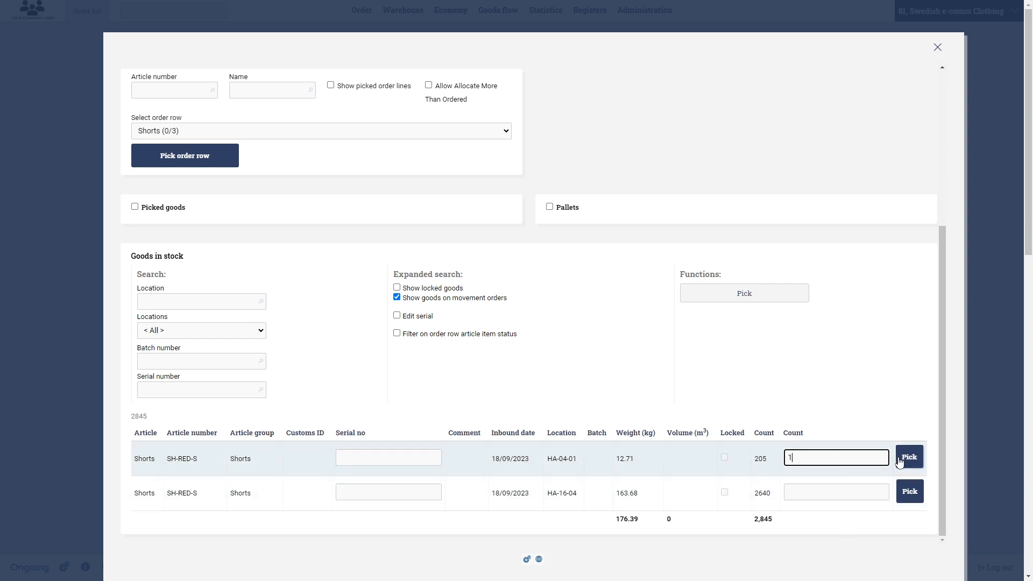
left_click(908, 457)
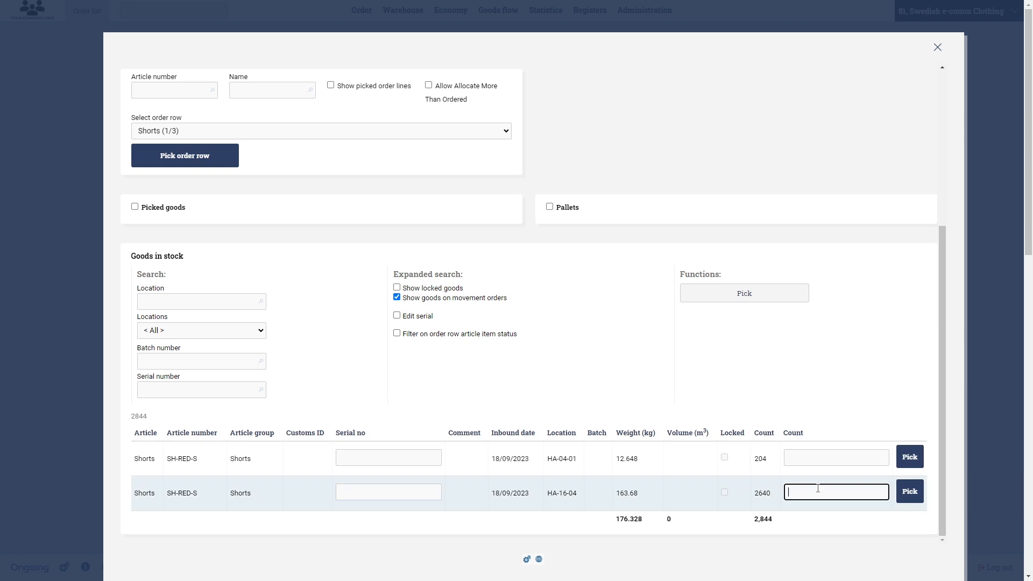
type("2")
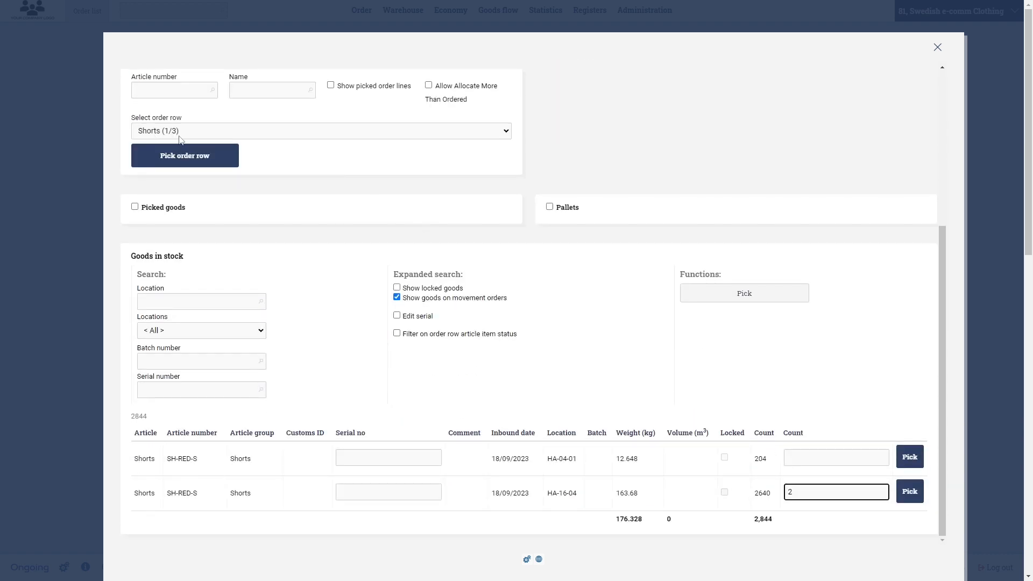
scroll("up", 3)
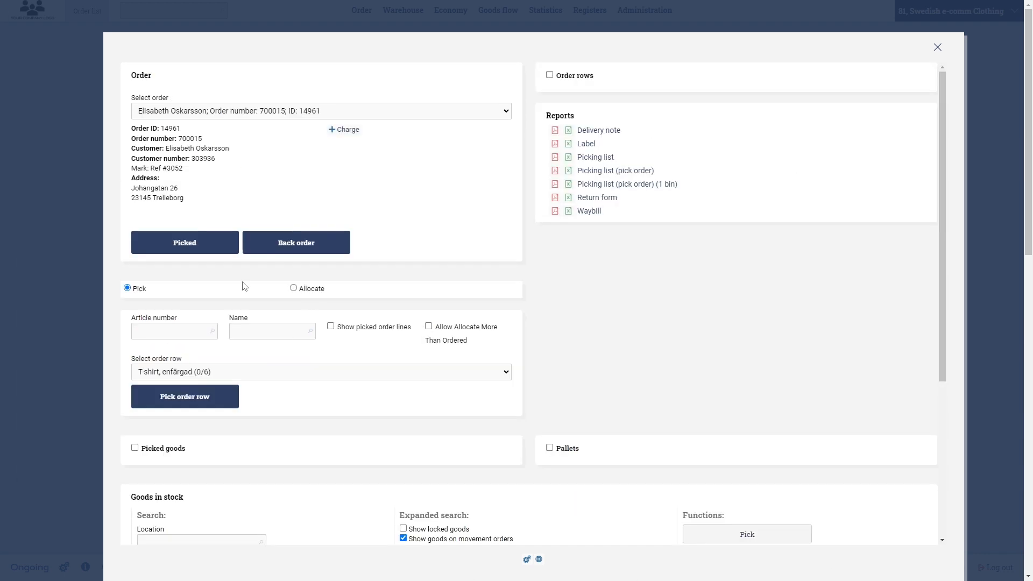
mouse_move(453, 377)
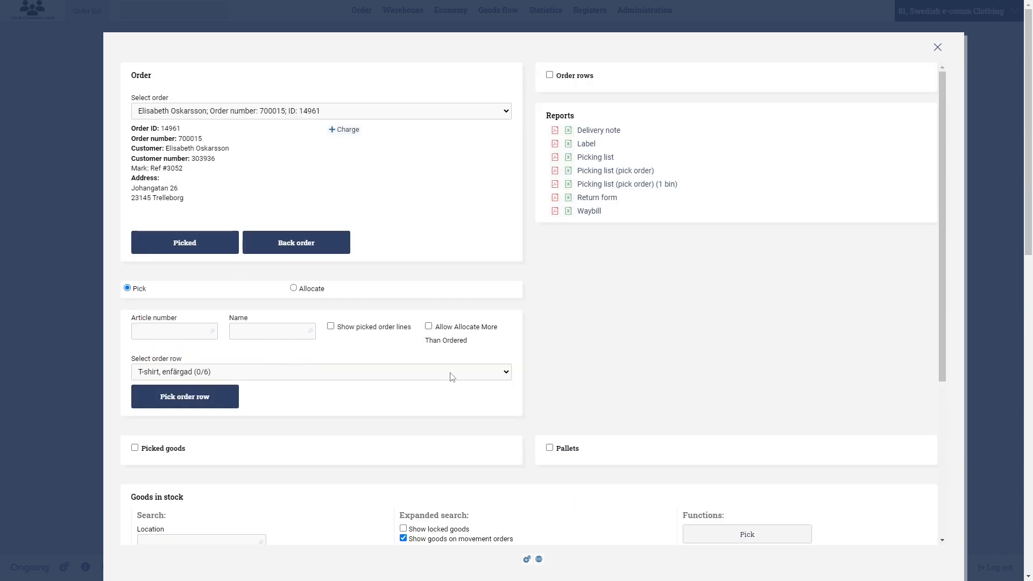
Pick 6 T-shirts from HA-19-01 and close the manual picking window.
scroll("down", 3)
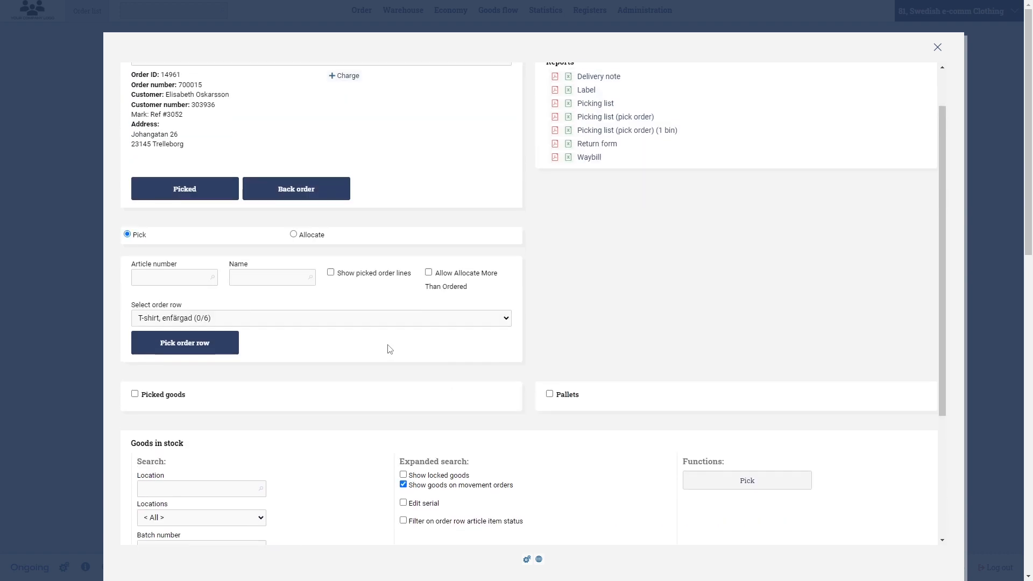
scroll("down", 3)
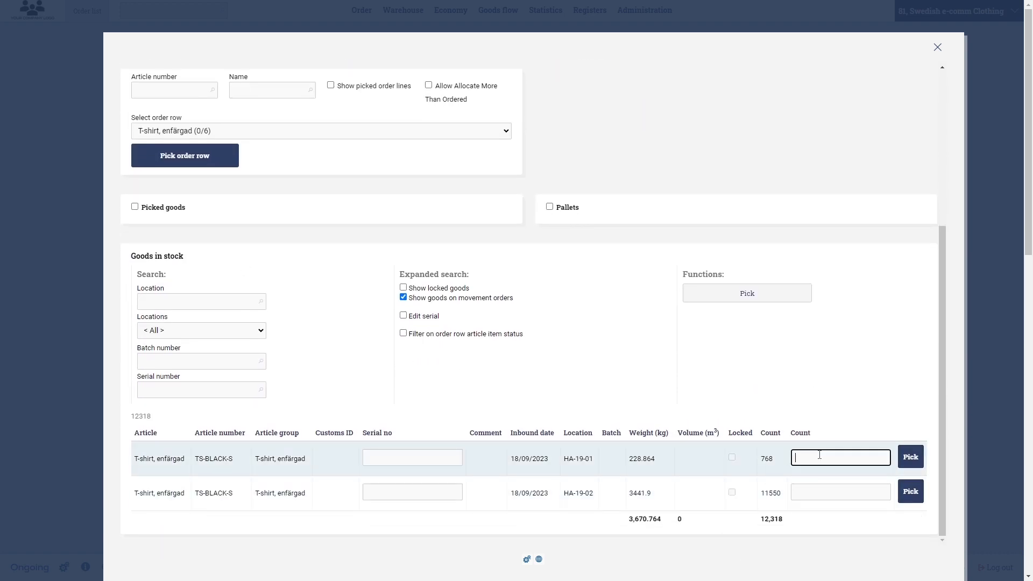
type("6")
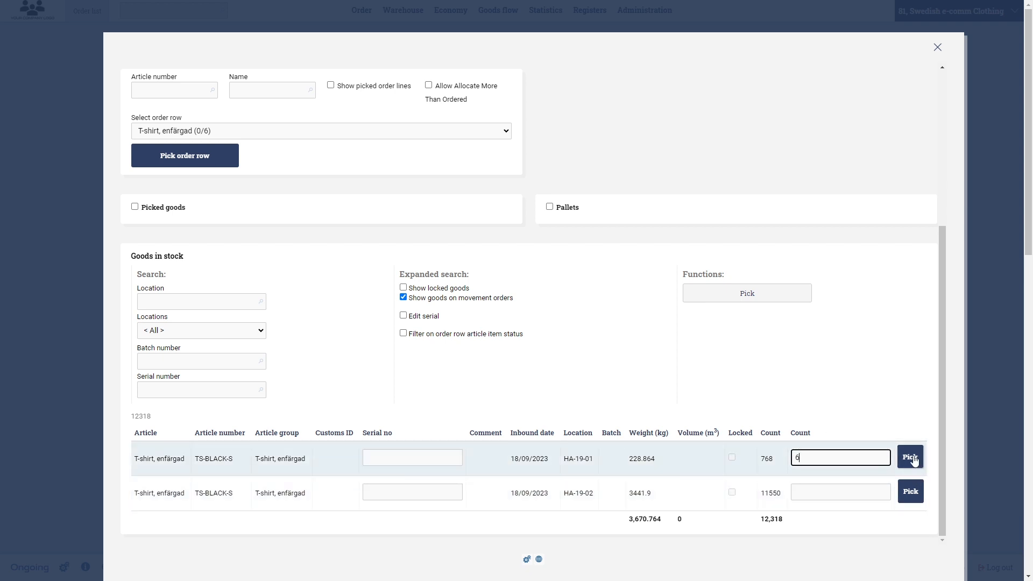
left_click(911, 459)
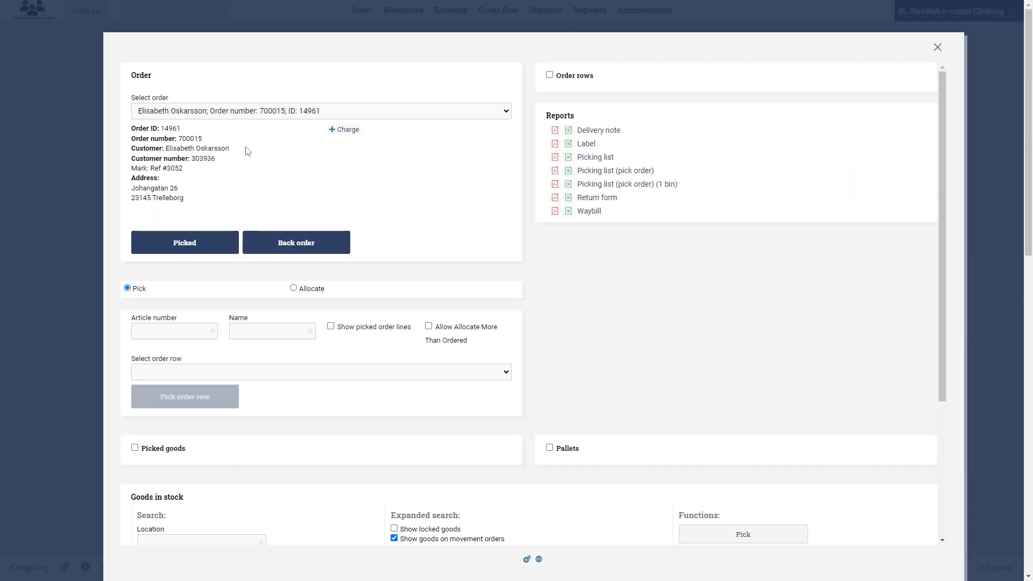
left_click(937, 46)
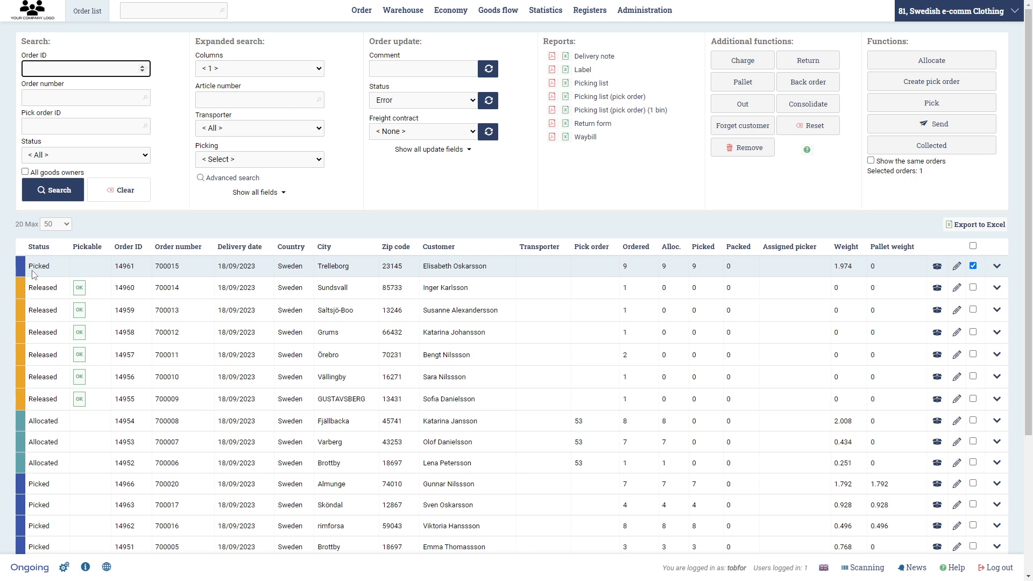
mouse_move(743, 232)
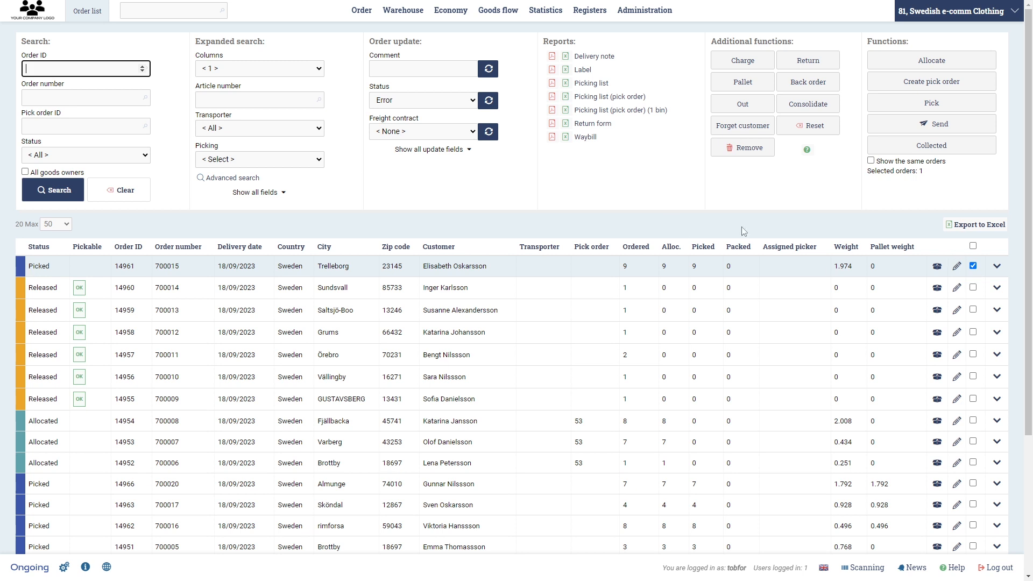
mouse_move(683, 235)
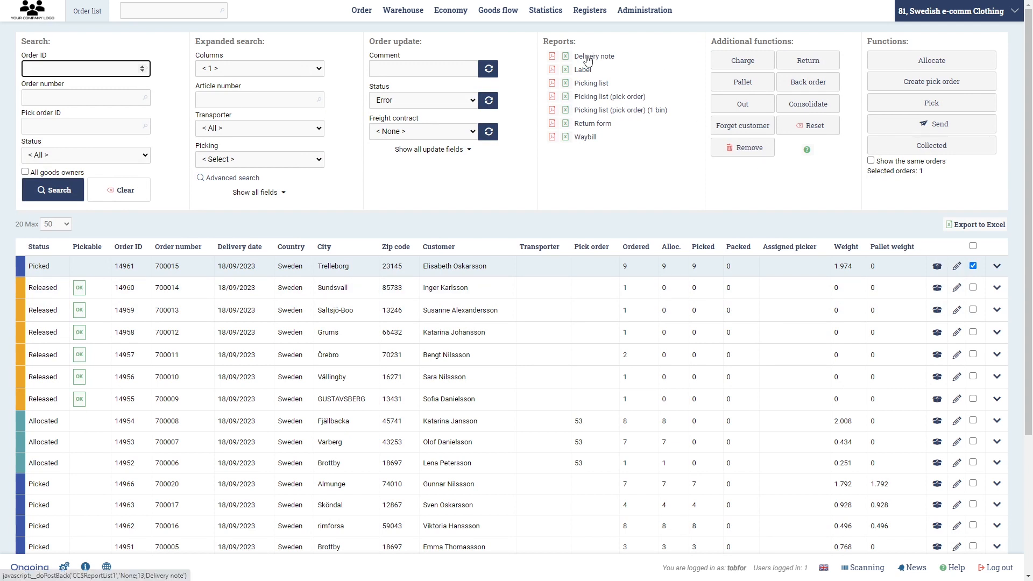
Generate the delivery note for picked order 14961.
left_click(594, 56)
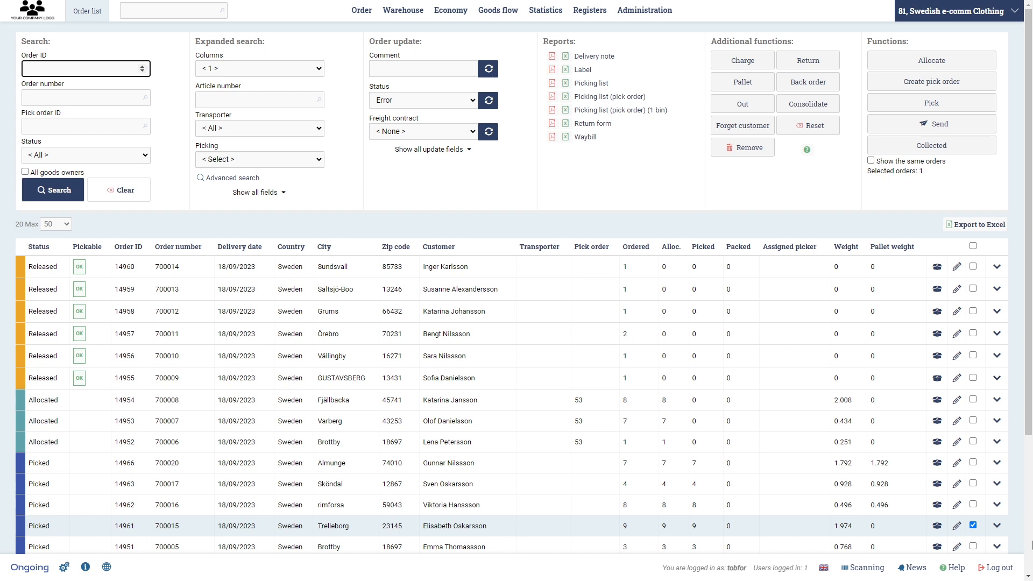
scroll("down", 3)
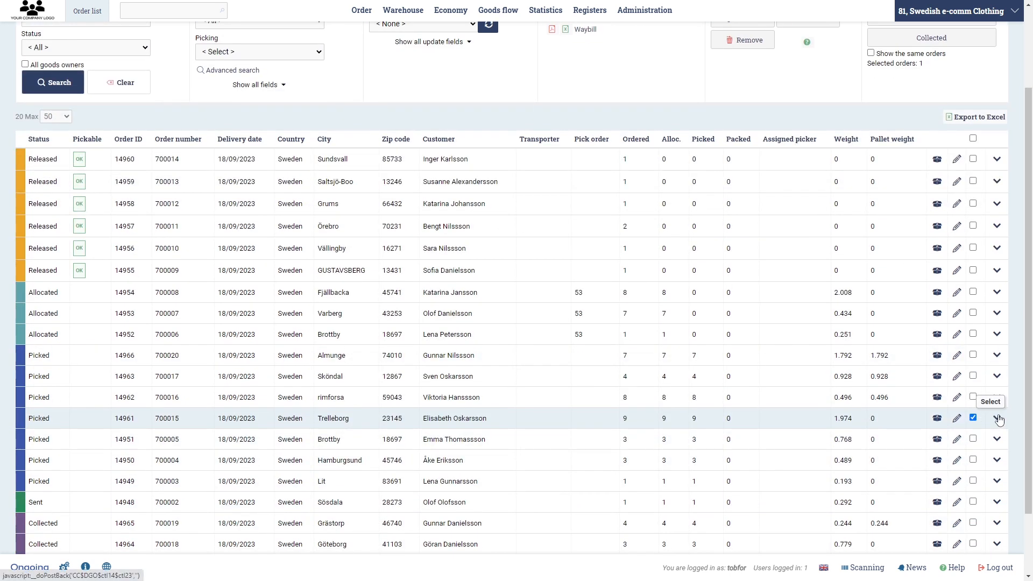
Remove the 6 T-shirts picked from HA-19-01 on order 700015.
left_click(996, 418)
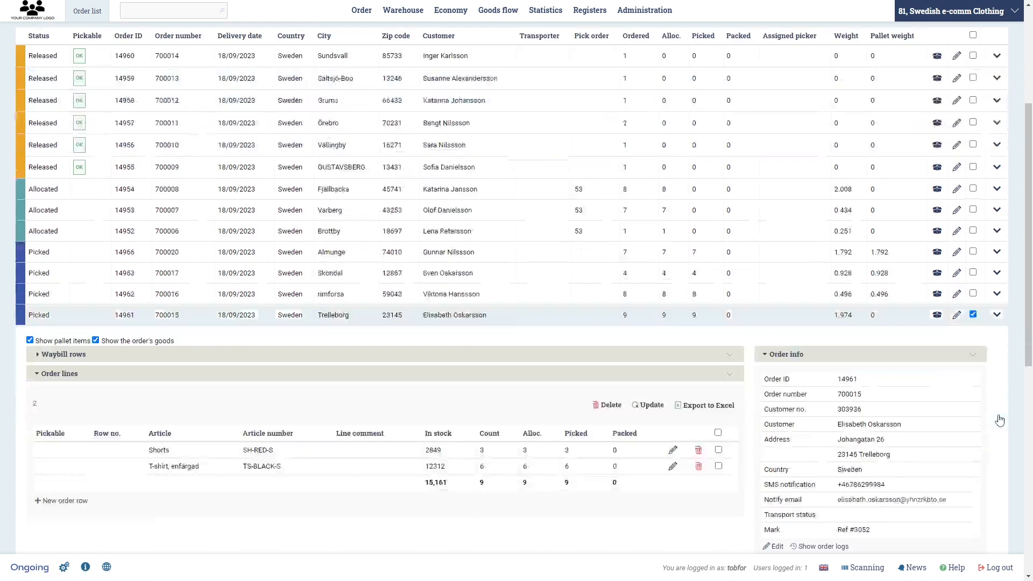
scroll("down", 3)
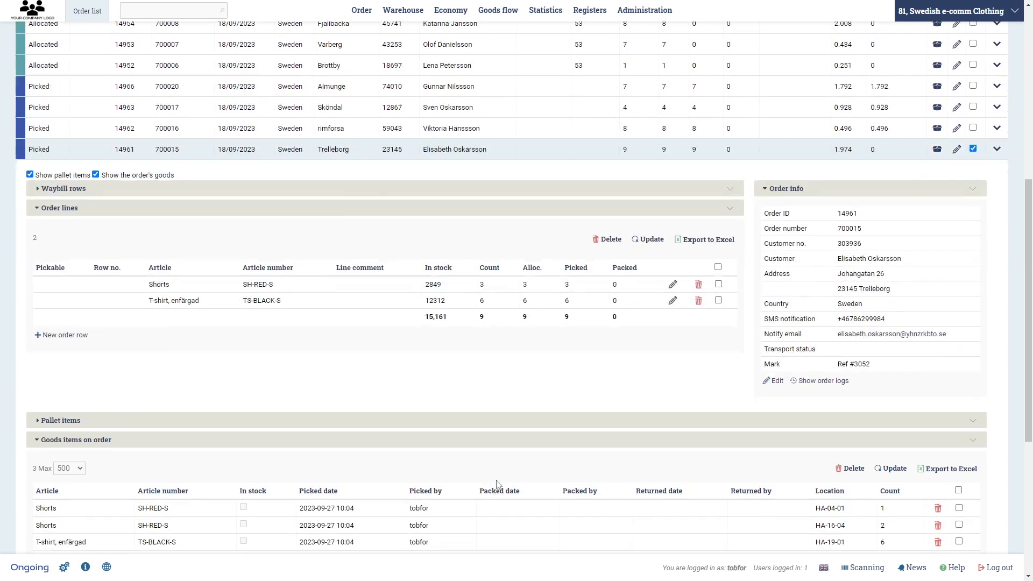
scroll("down", 3)
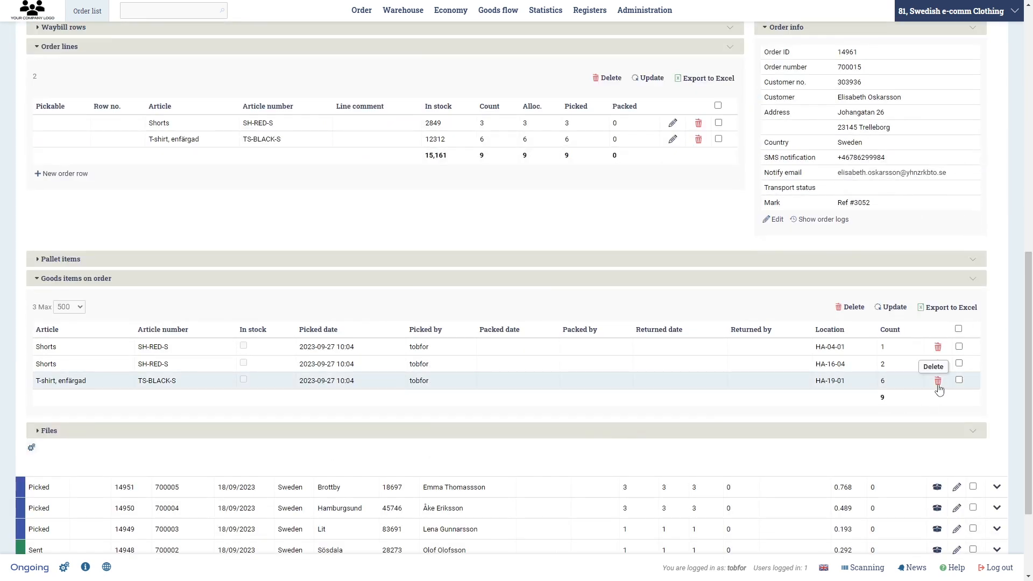
mouse_move(37, 392)
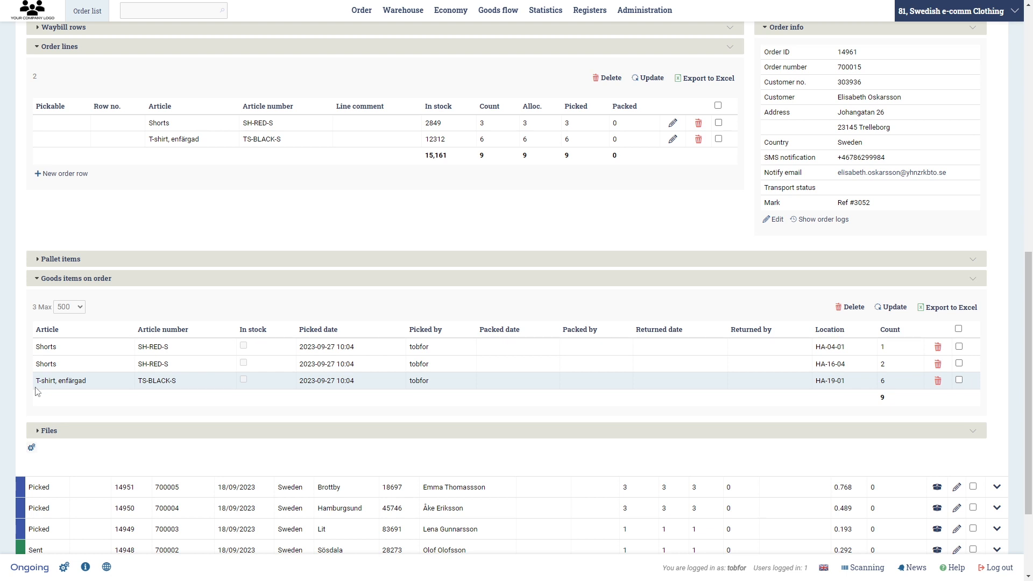
double_click(43, 380)
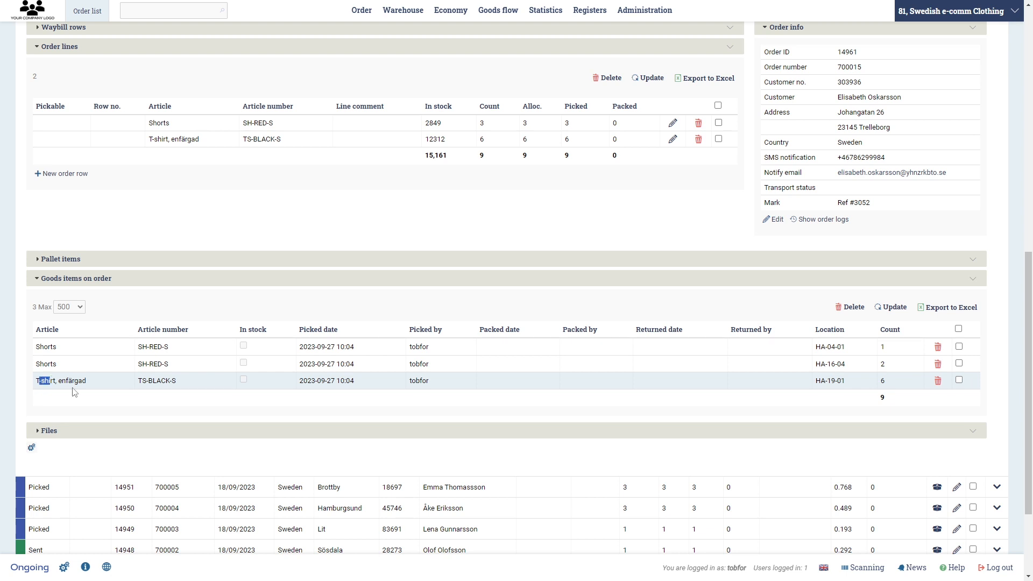
mouse_move(938, 381)
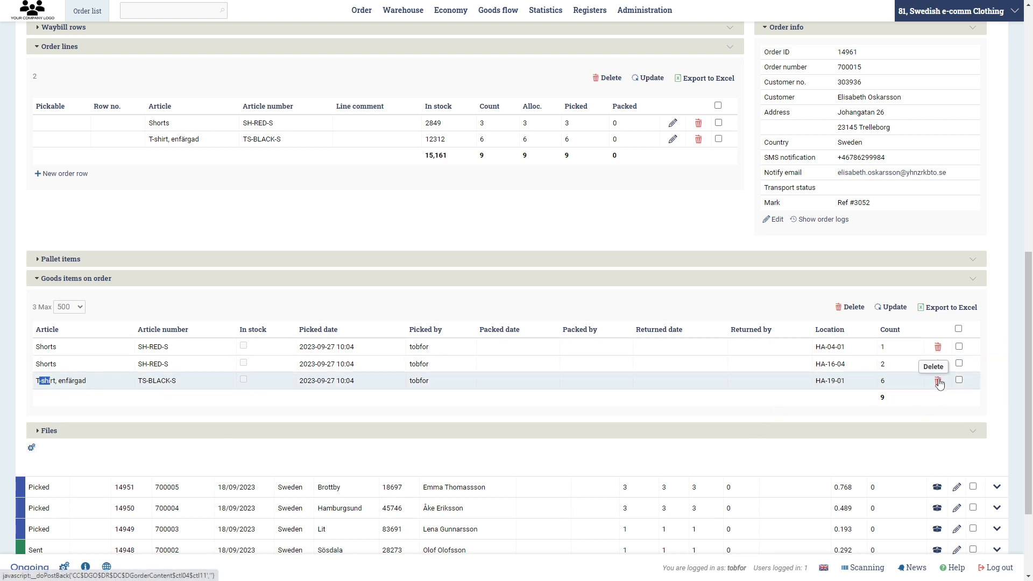
left_click(939, 381)
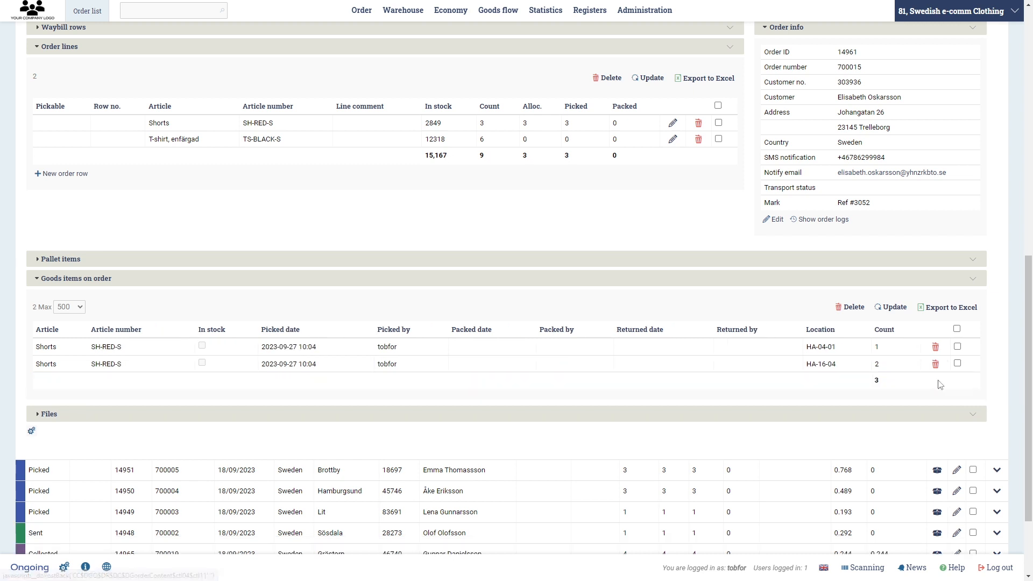
scroll("up", 3)
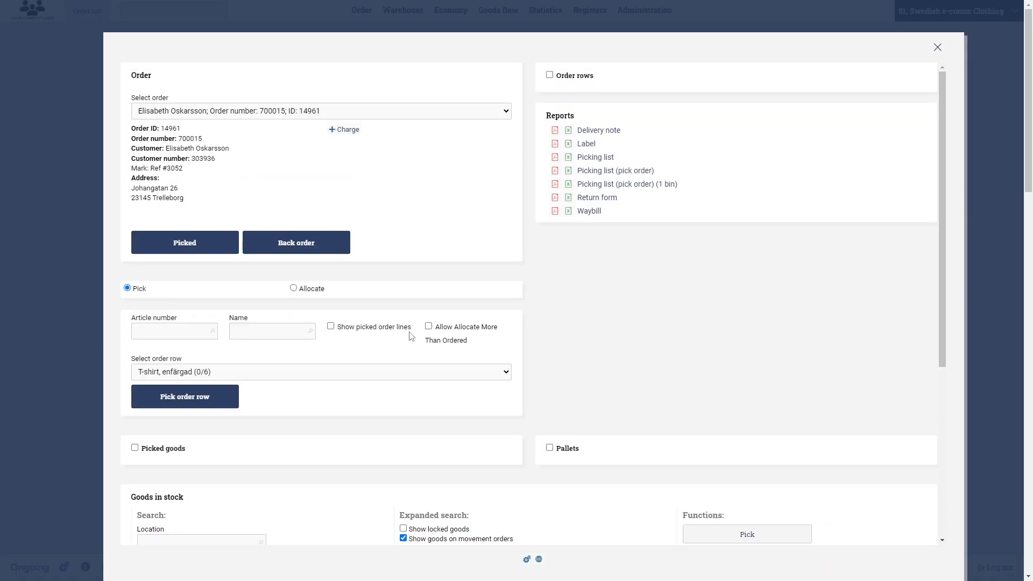
mouse_move(271, 369)
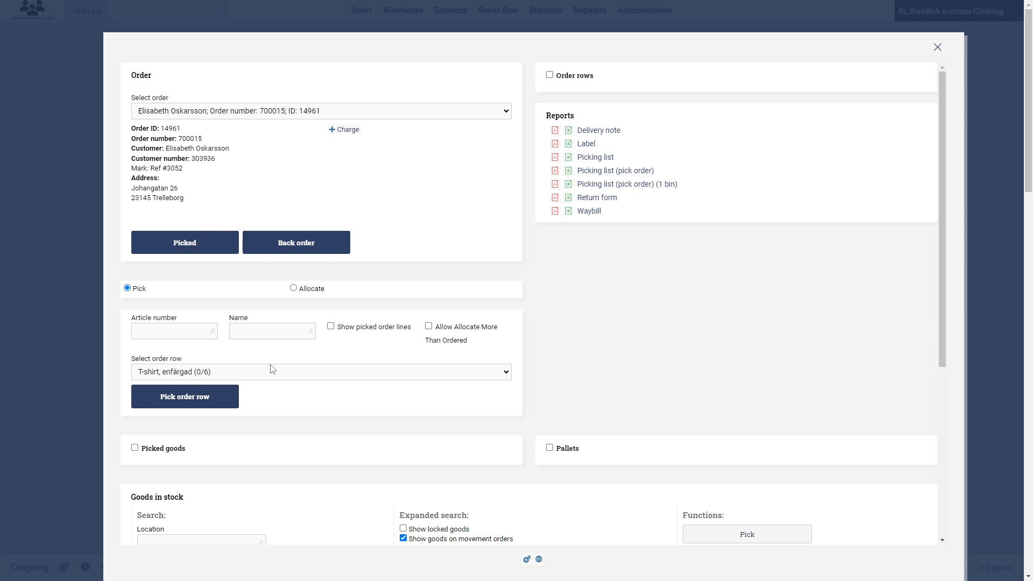
Re-pick the 6 T-shirts for order 700015 from location HA-19-02.
scroll("down", 3)
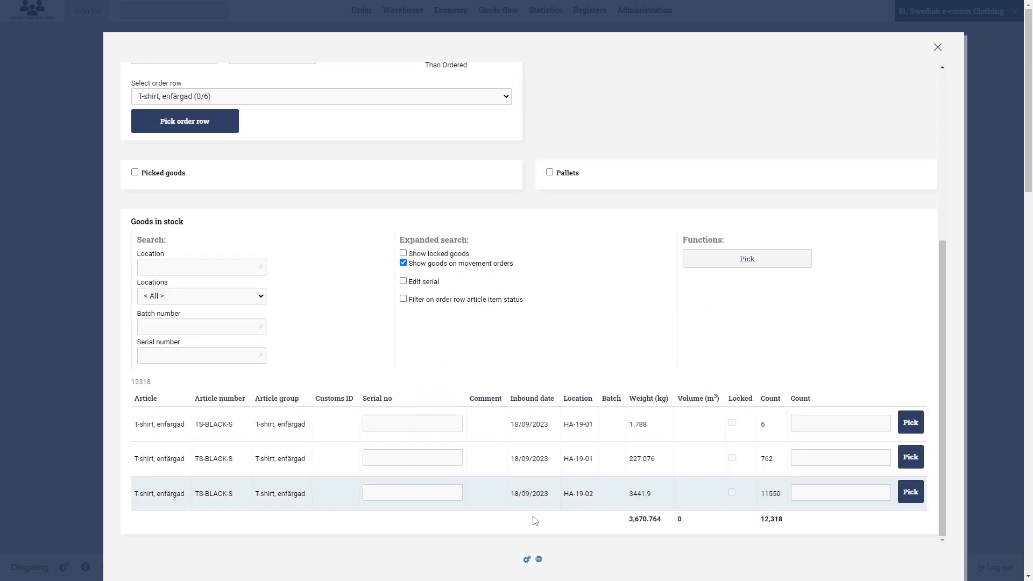
left_click(841, 492)
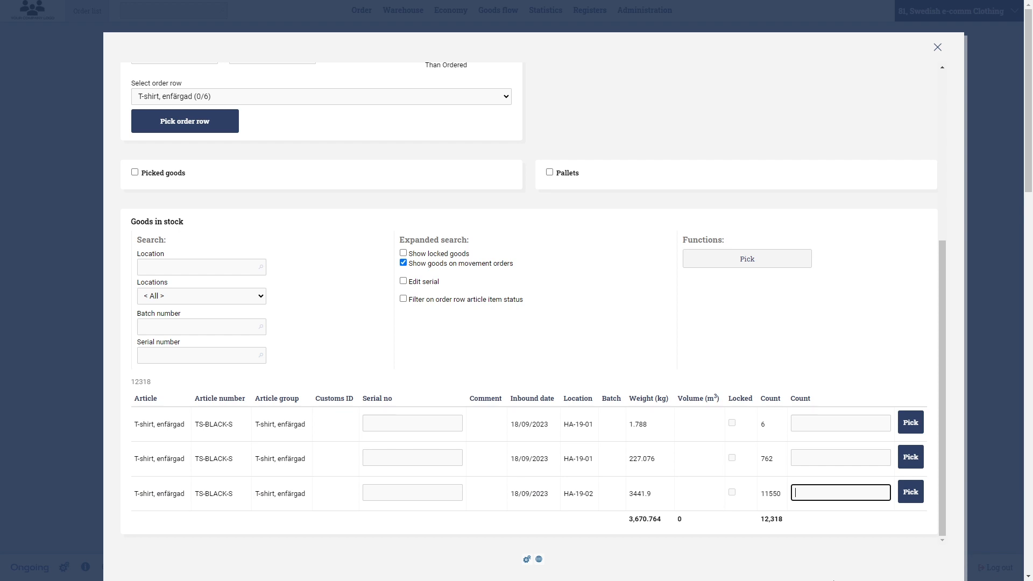
mouse_move(440, 412)
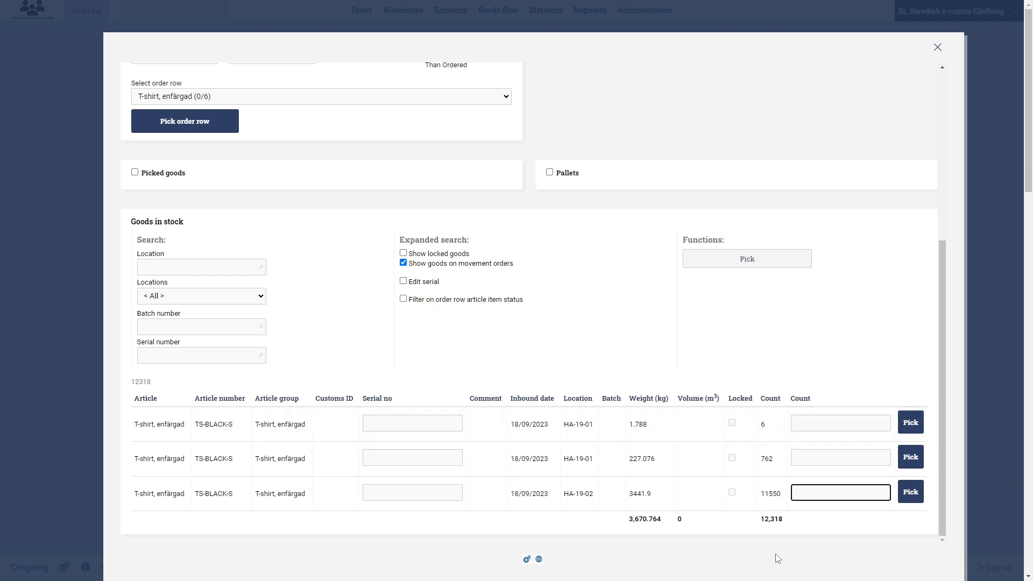
type("6")
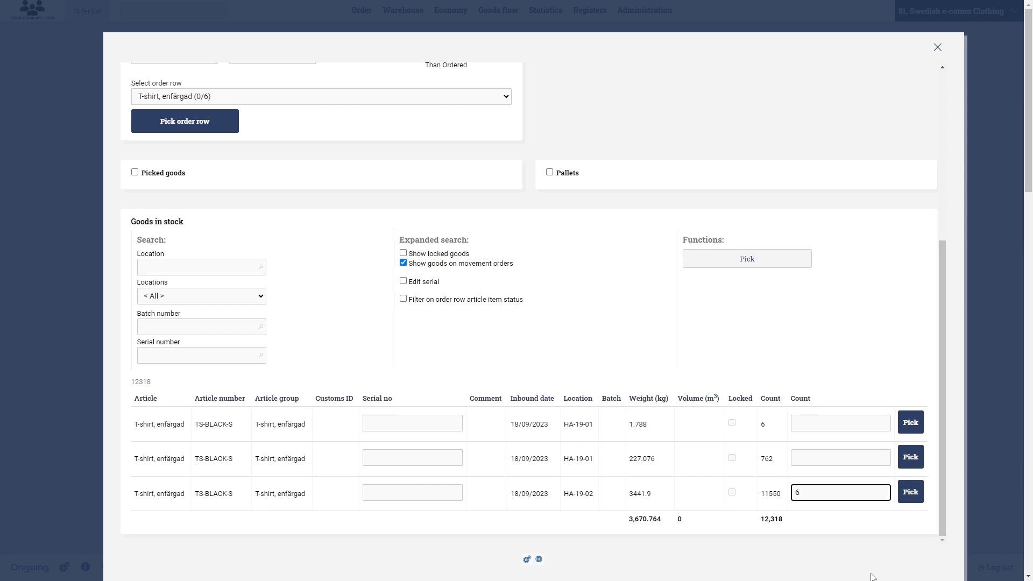
left_click(911, 492)
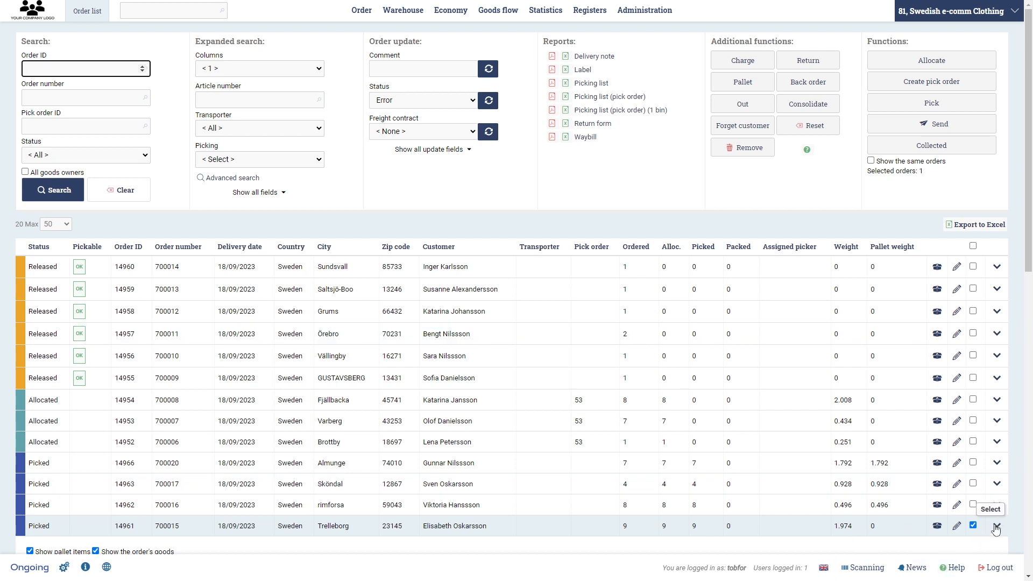
left_click(997, 525)
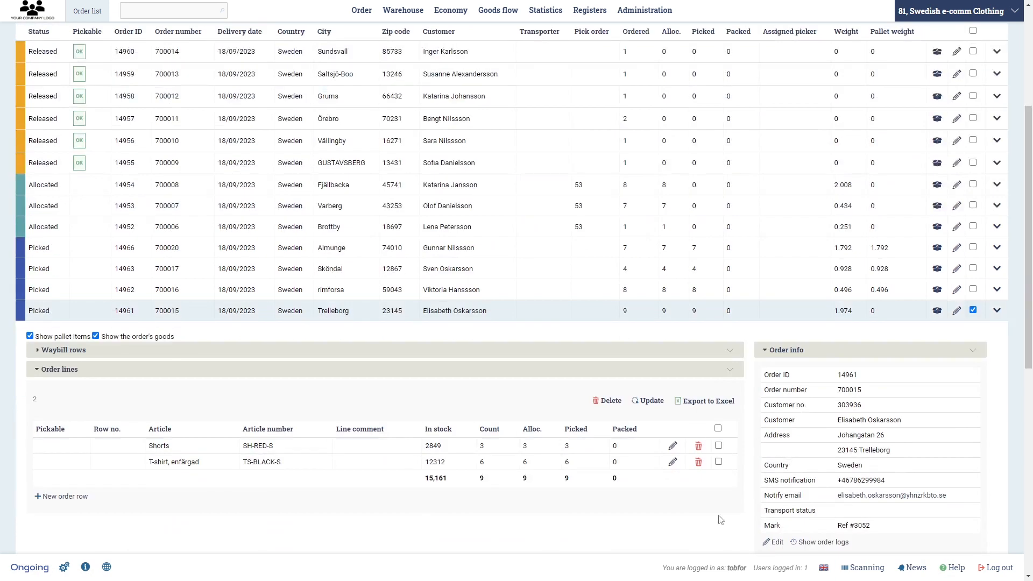
scroll("down", 3)
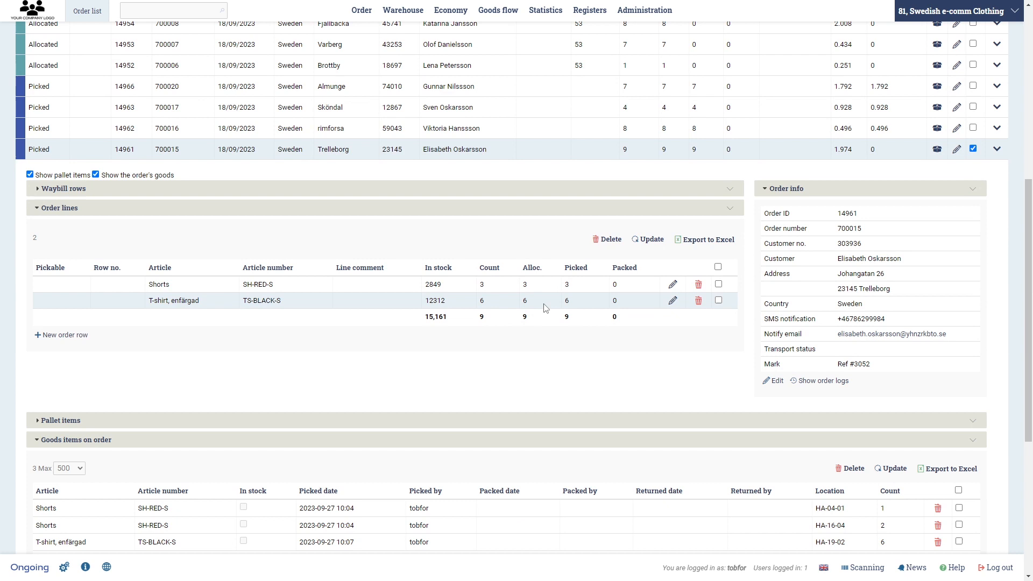
scroll("down", 3)
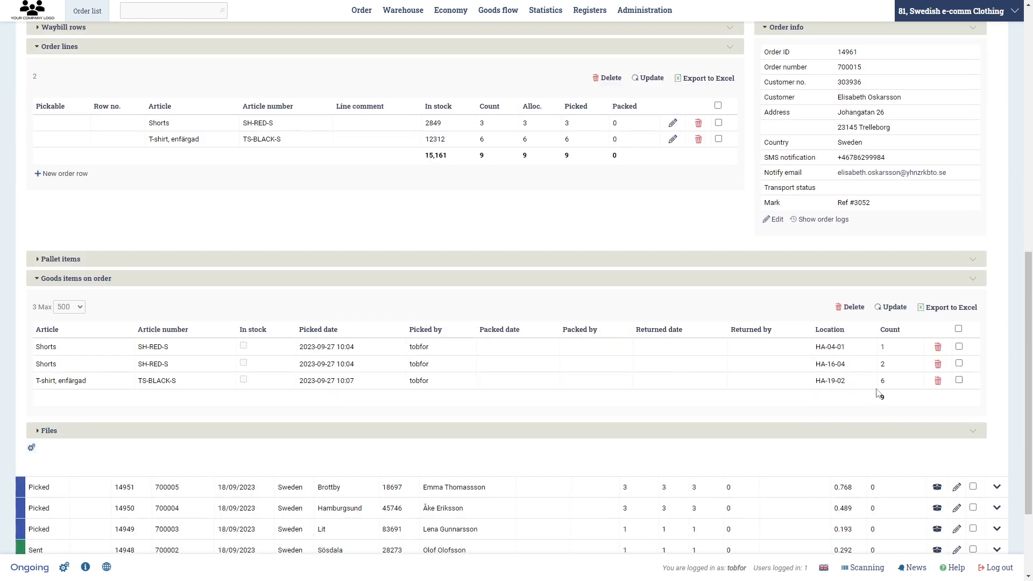
scroll("up", 3)
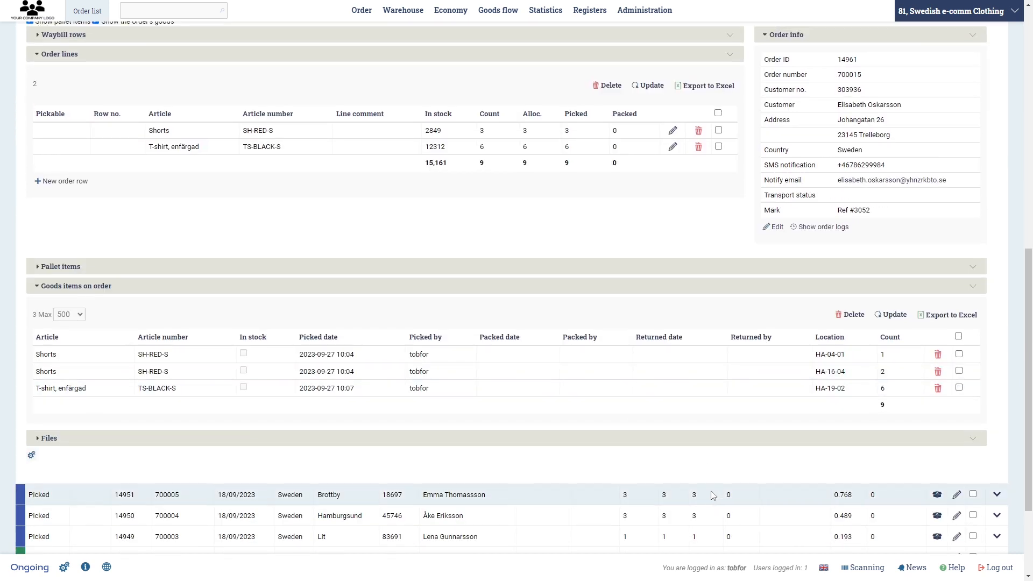
left_click(86, 11)
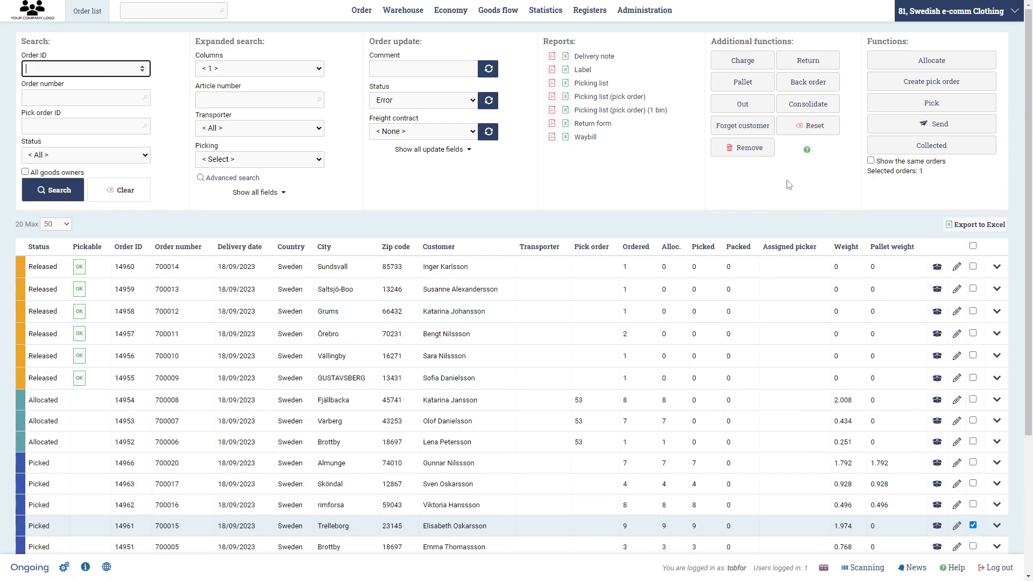
mouse_move(932, 188)
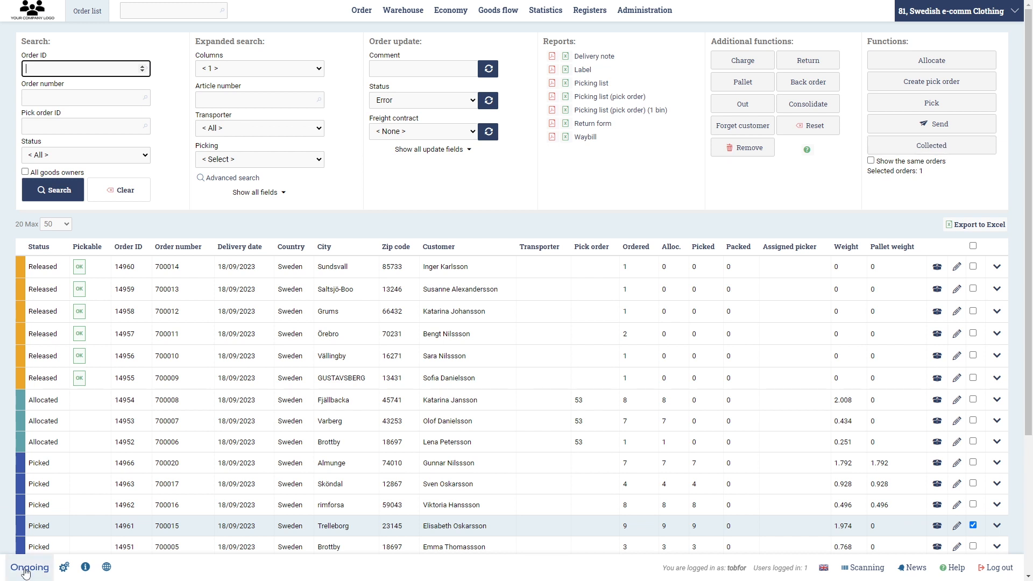
mouse_move(950, 403)
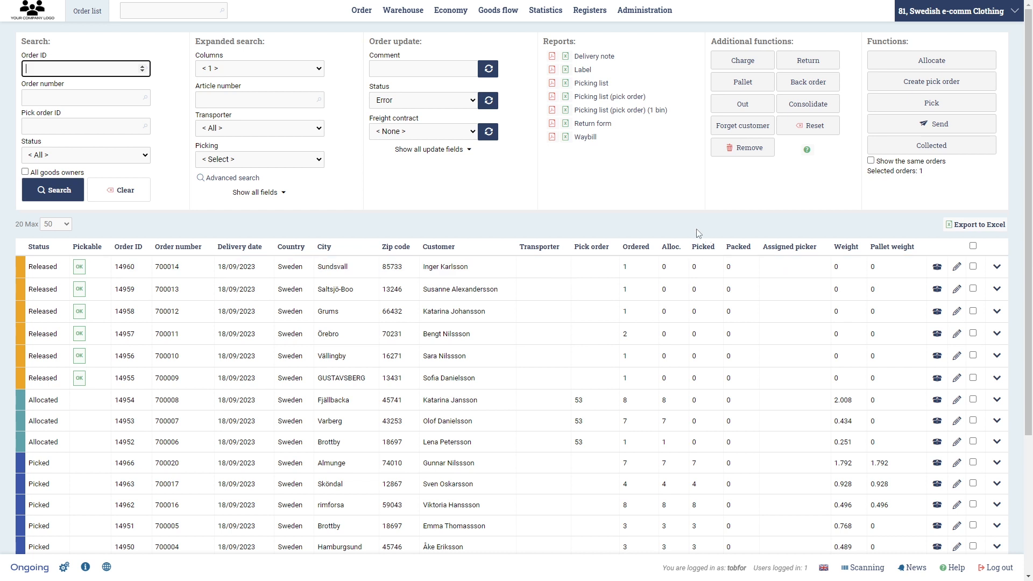
mouse_move(676, 236)
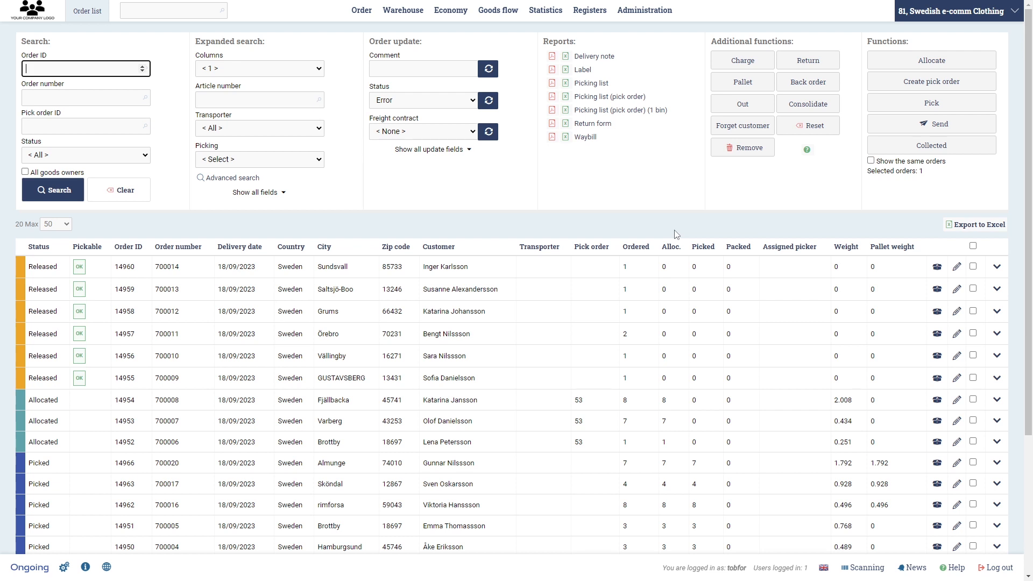
mouse_move(737, 259)
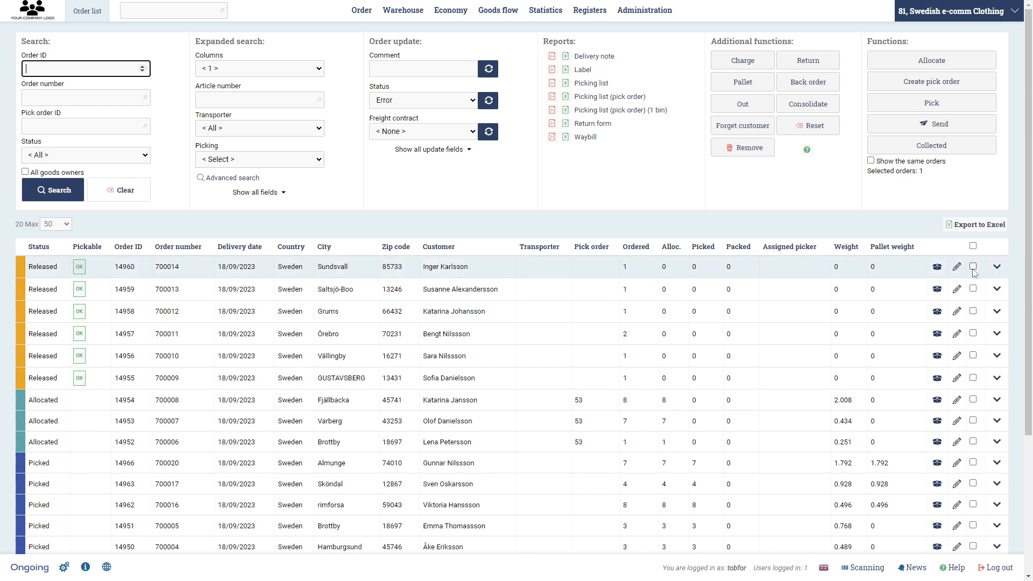
Add order 700014 (ID 14960) to the selected orders.
left_click(974, 265)
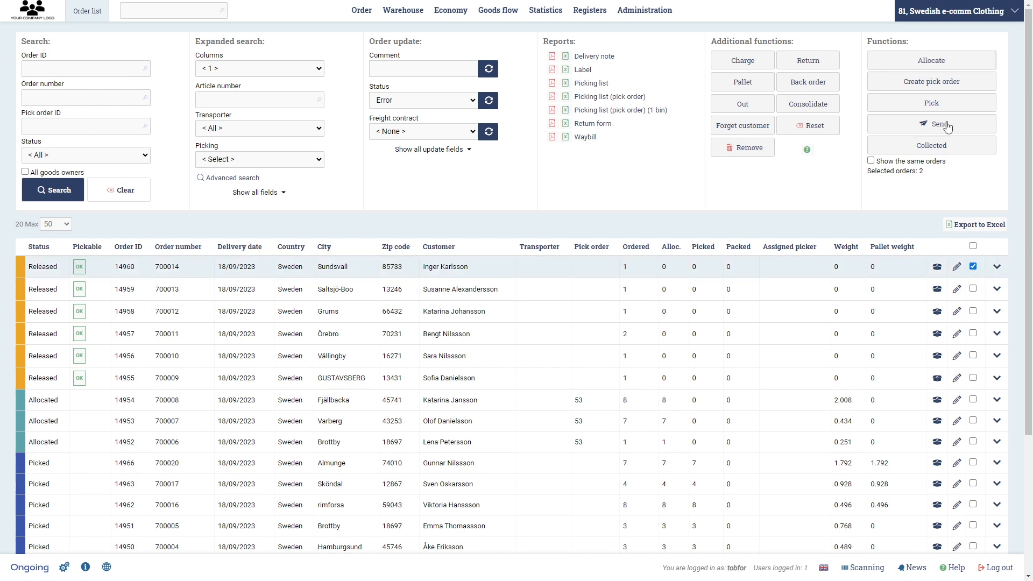
mouse_move(996, 268)
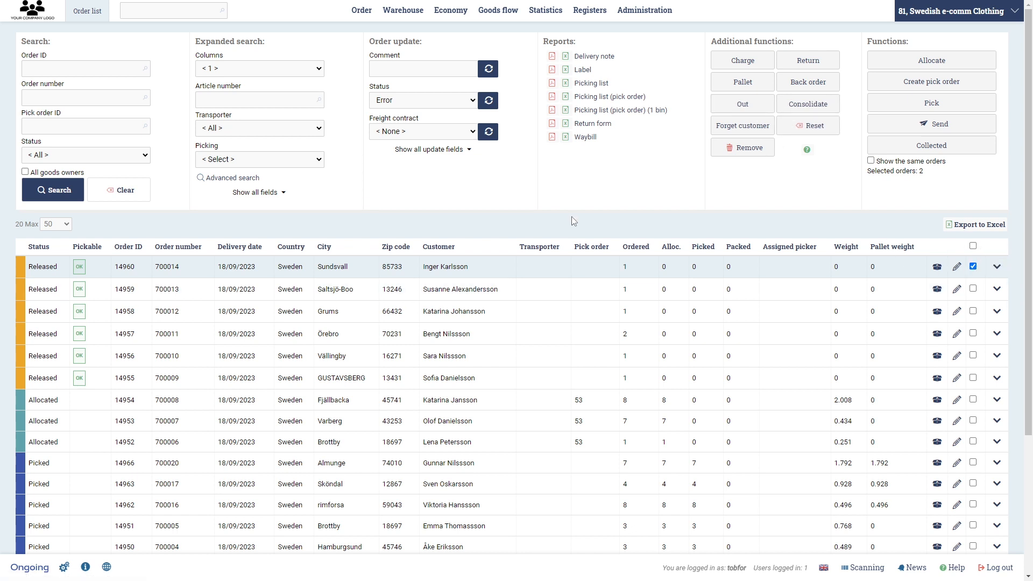
mouse_move(596, 234)
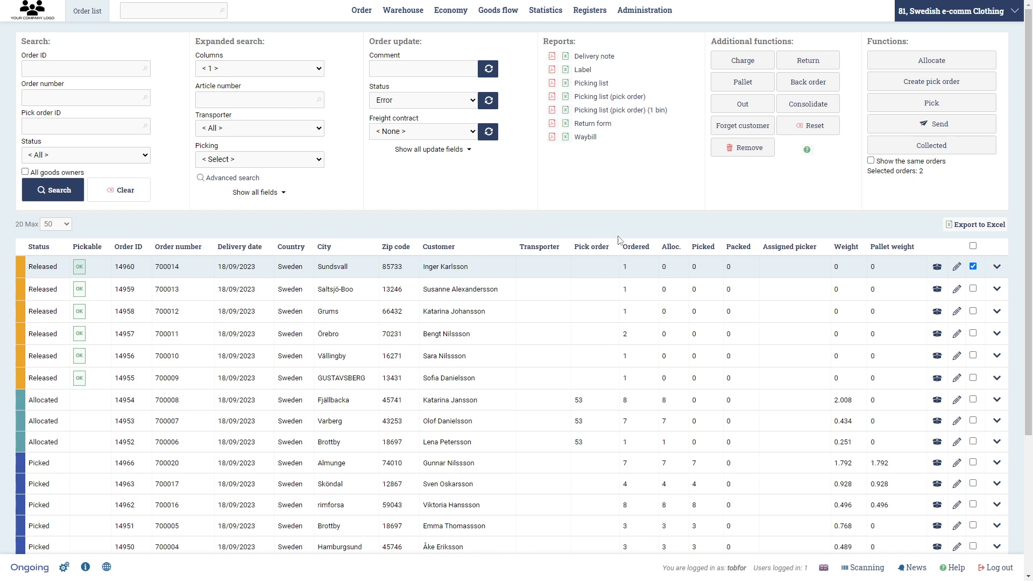
mouse_move(592, 56)
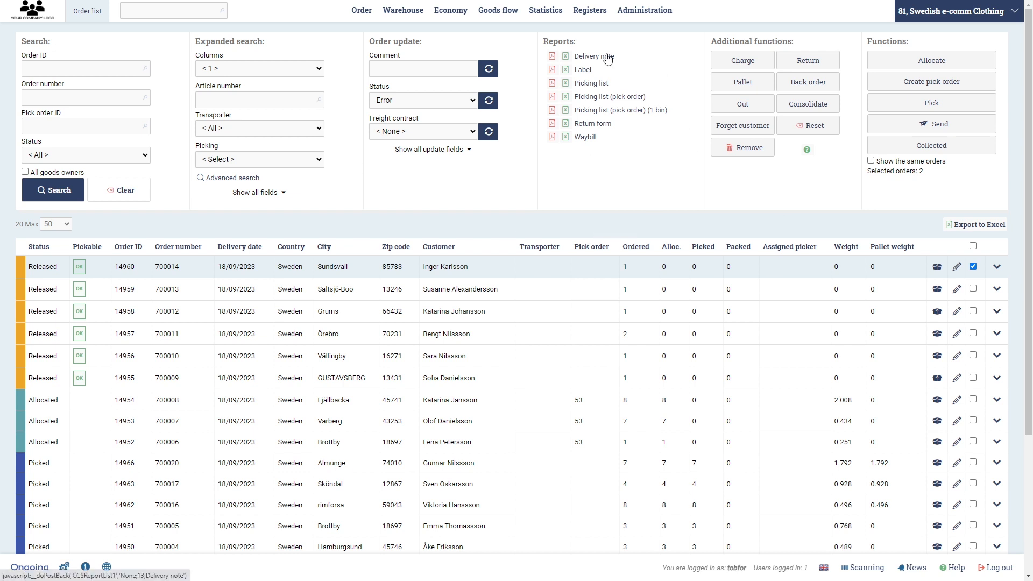
mouse_move(635, 222)
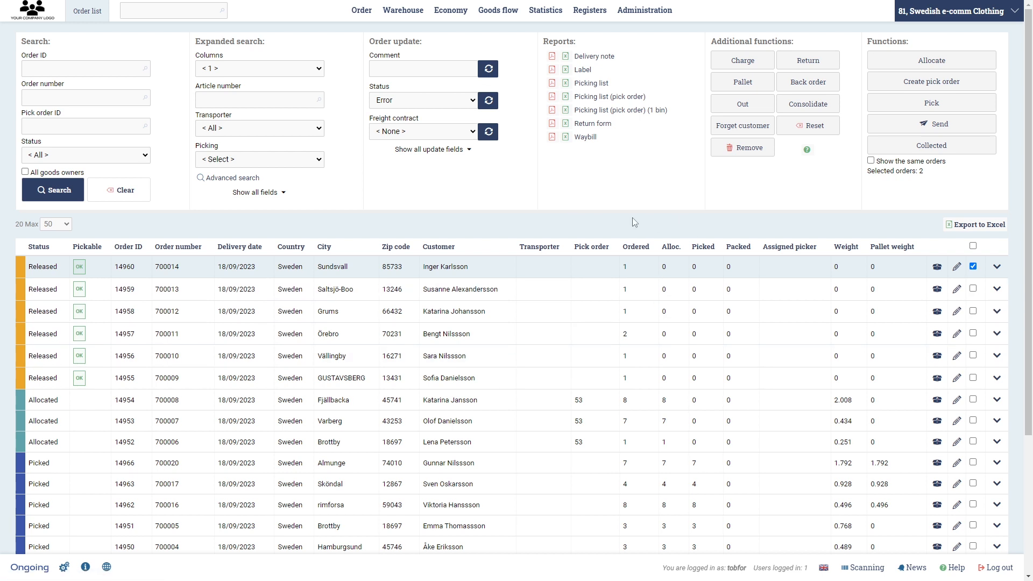
mouse_move(699, 274)
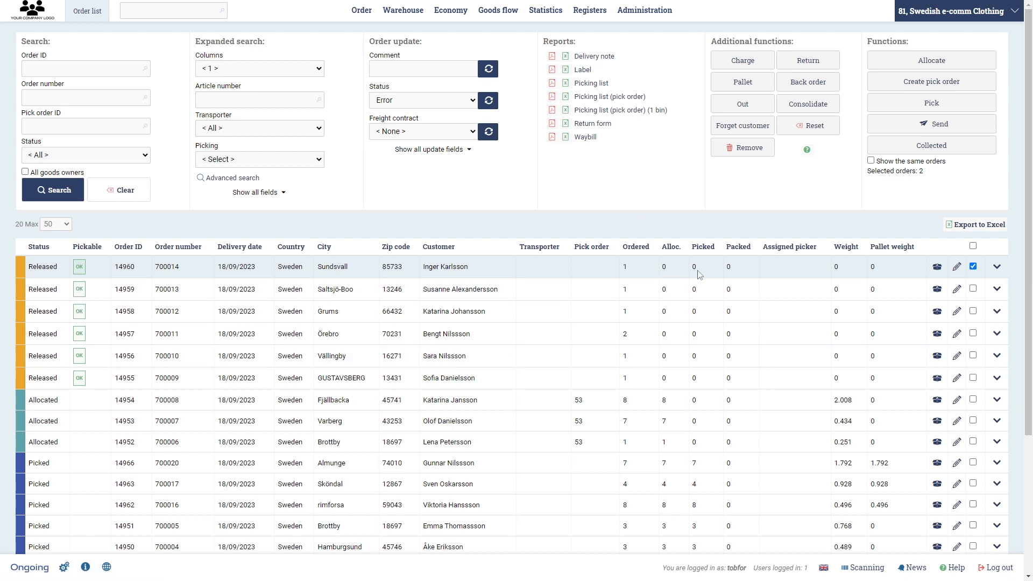
mouse_move(733, 215)
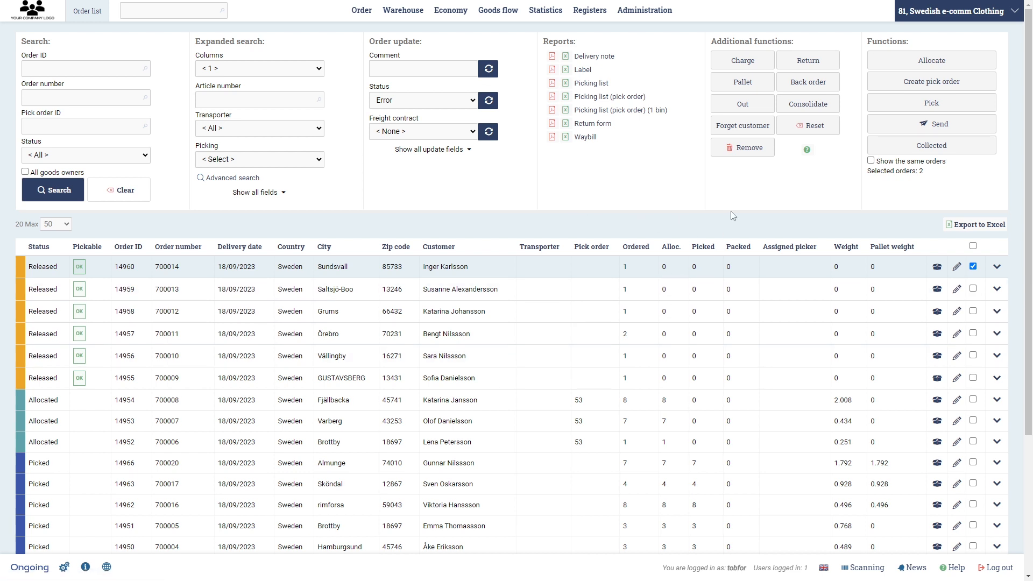